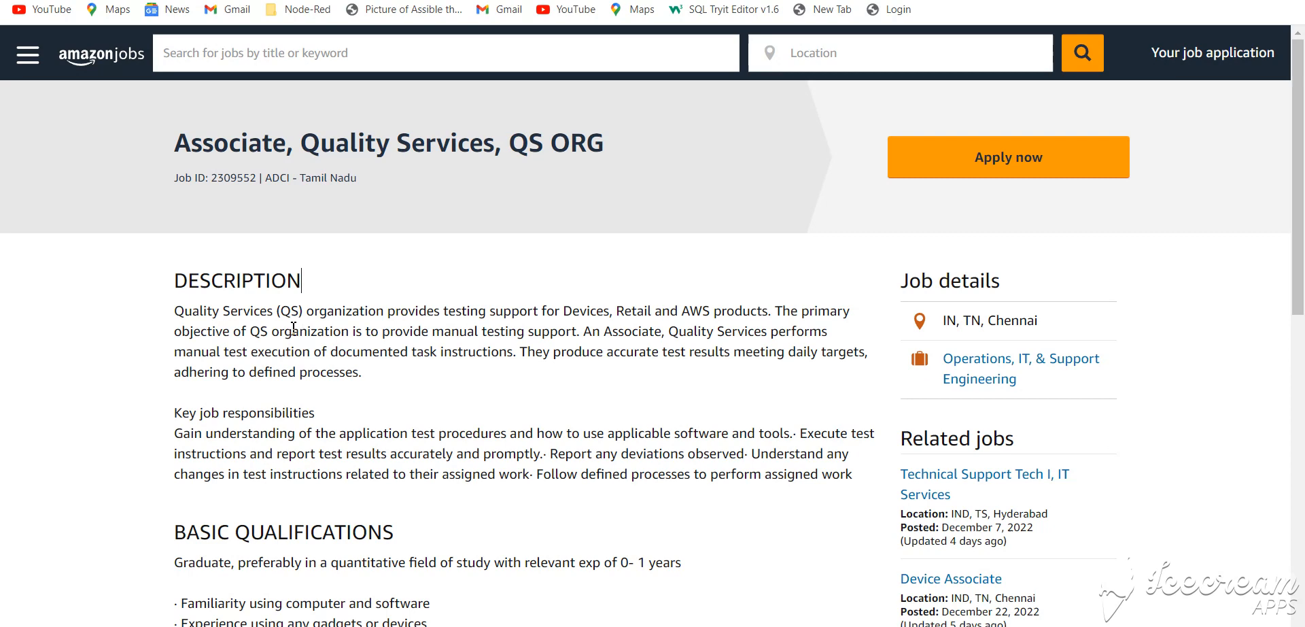
mouse_move(445, 361)
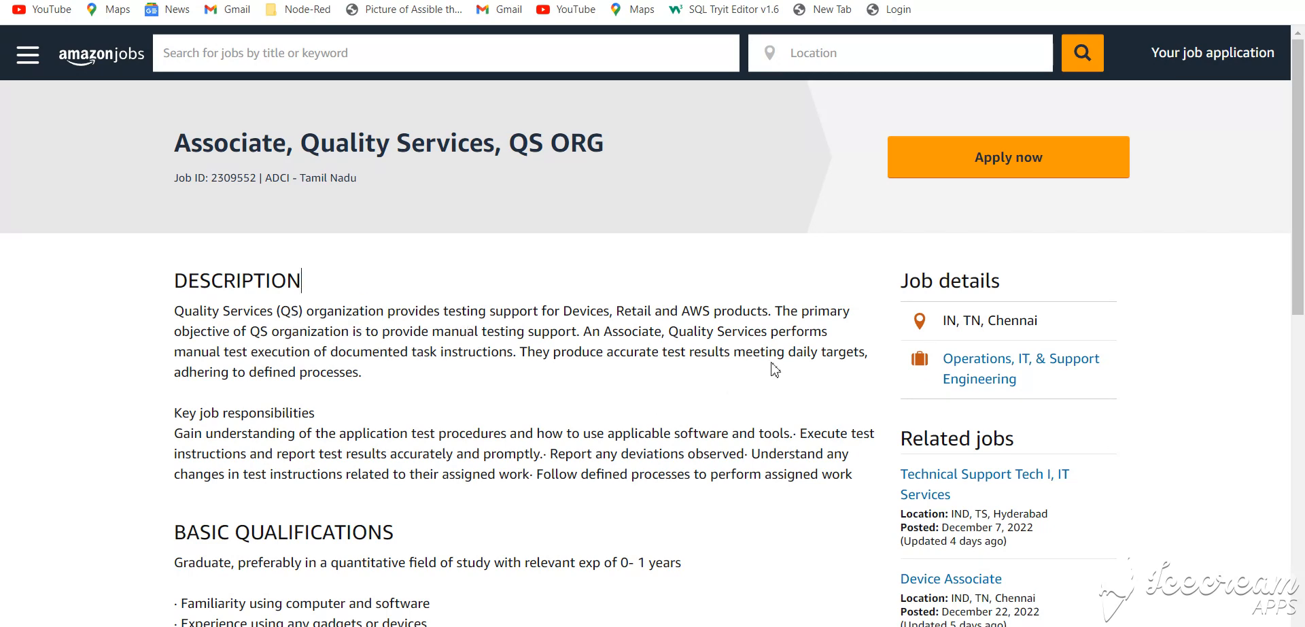
mouse_move(416, 431)
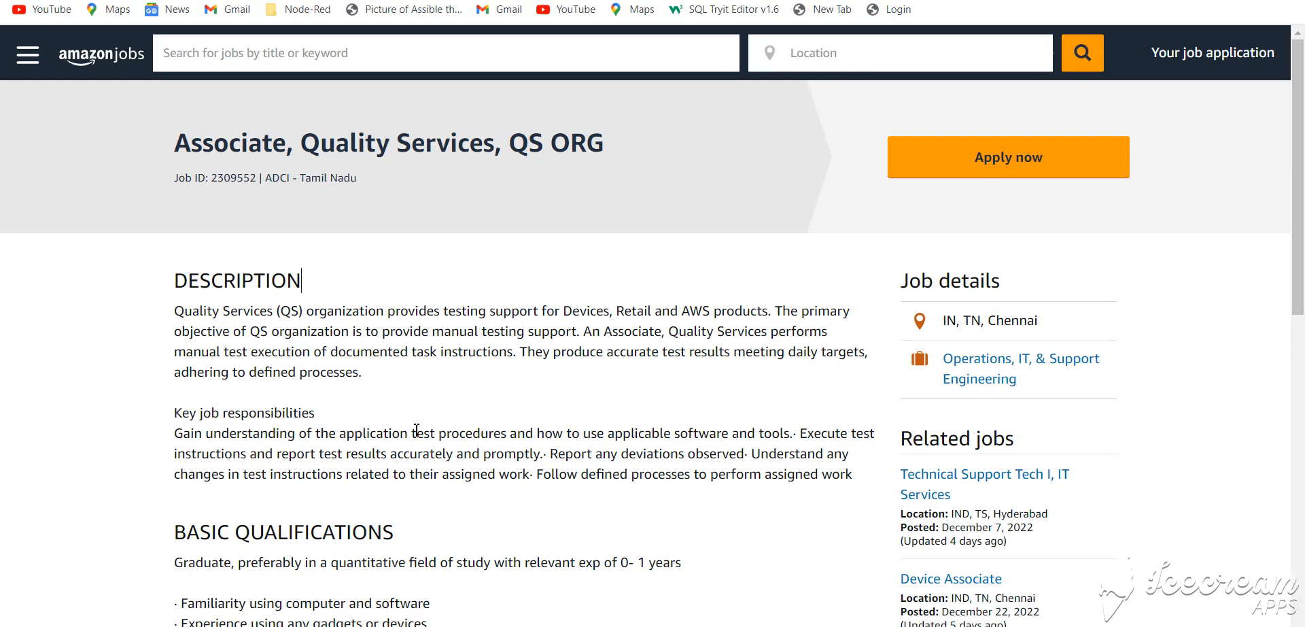
Scroll the HP College Intern posting through Responsibilities, education requirement and About HP to the second Apply Now button
scroll("down", 3)
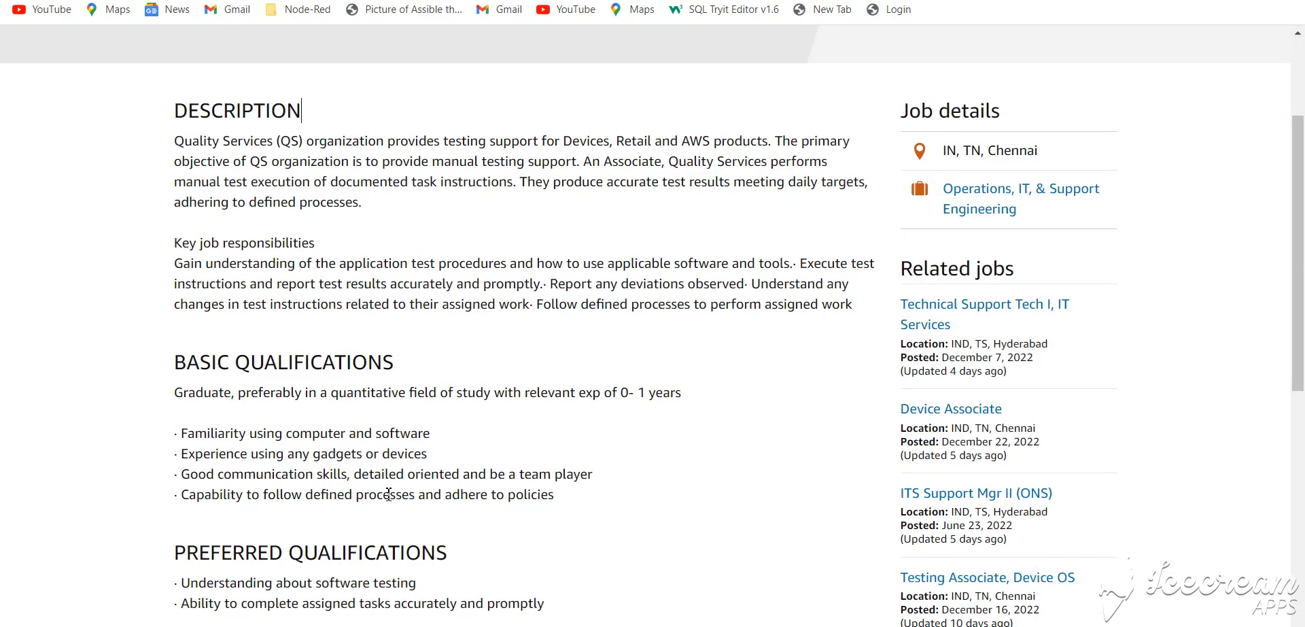
scroll("down", 3)
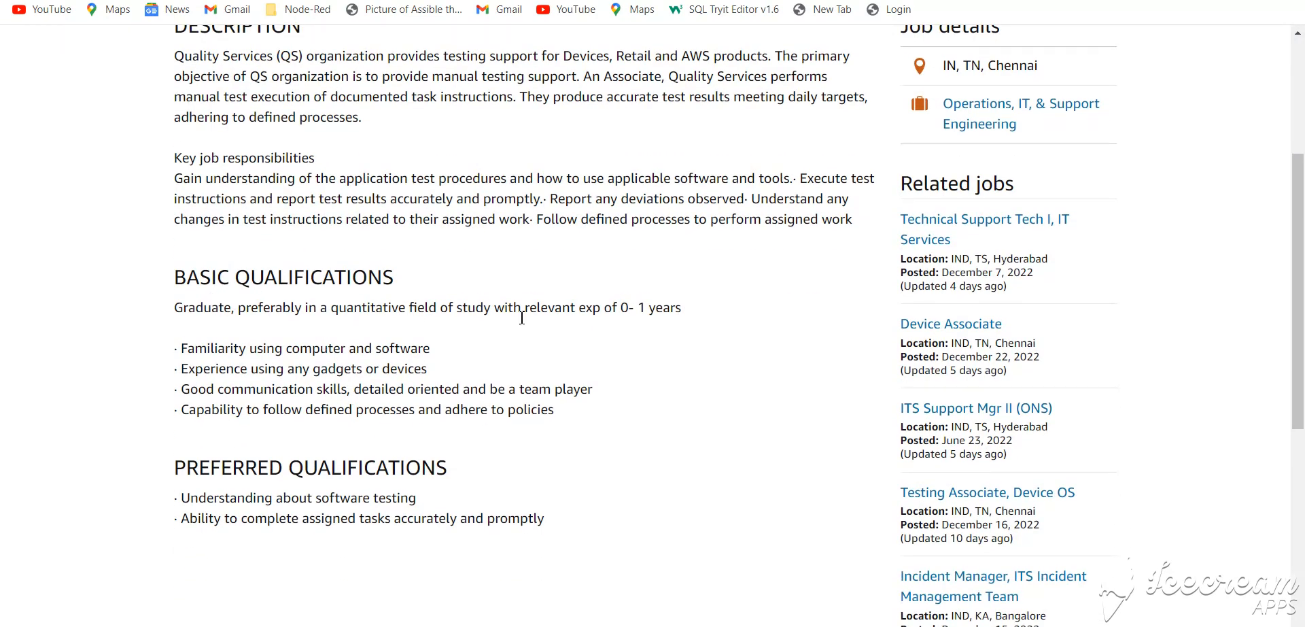
mouse_move(670, 311)
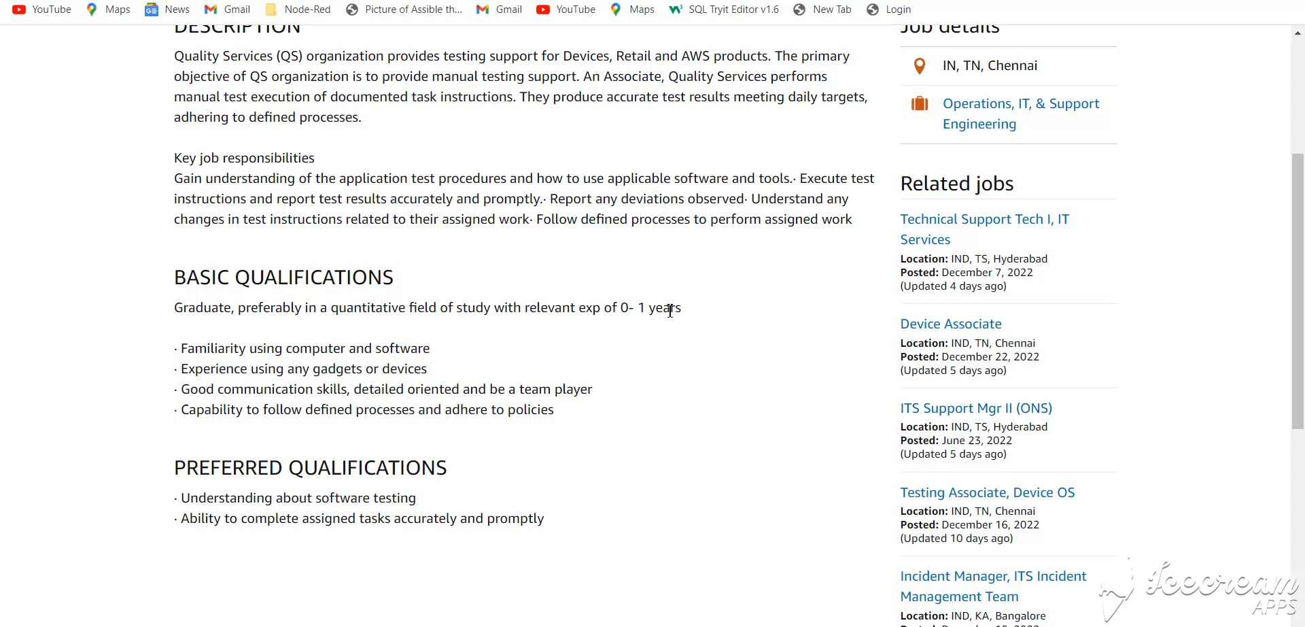
mouse_move(628, 338)
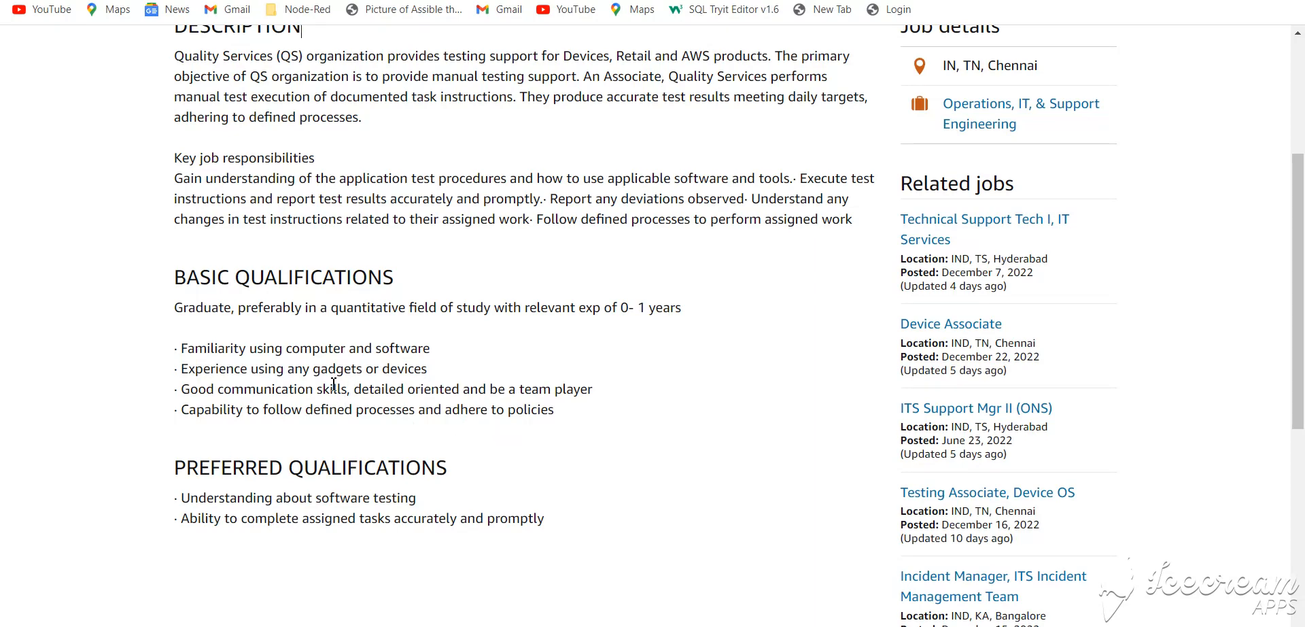
mouse_move(270, 402)
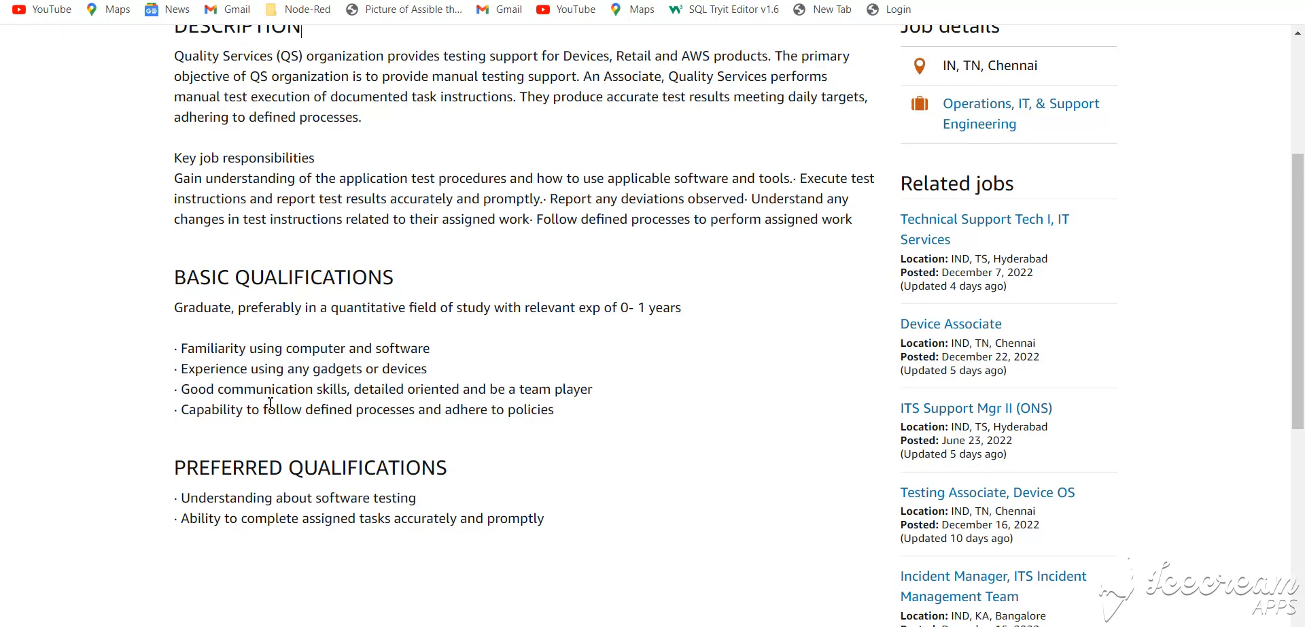
mouse_move(456, 407)
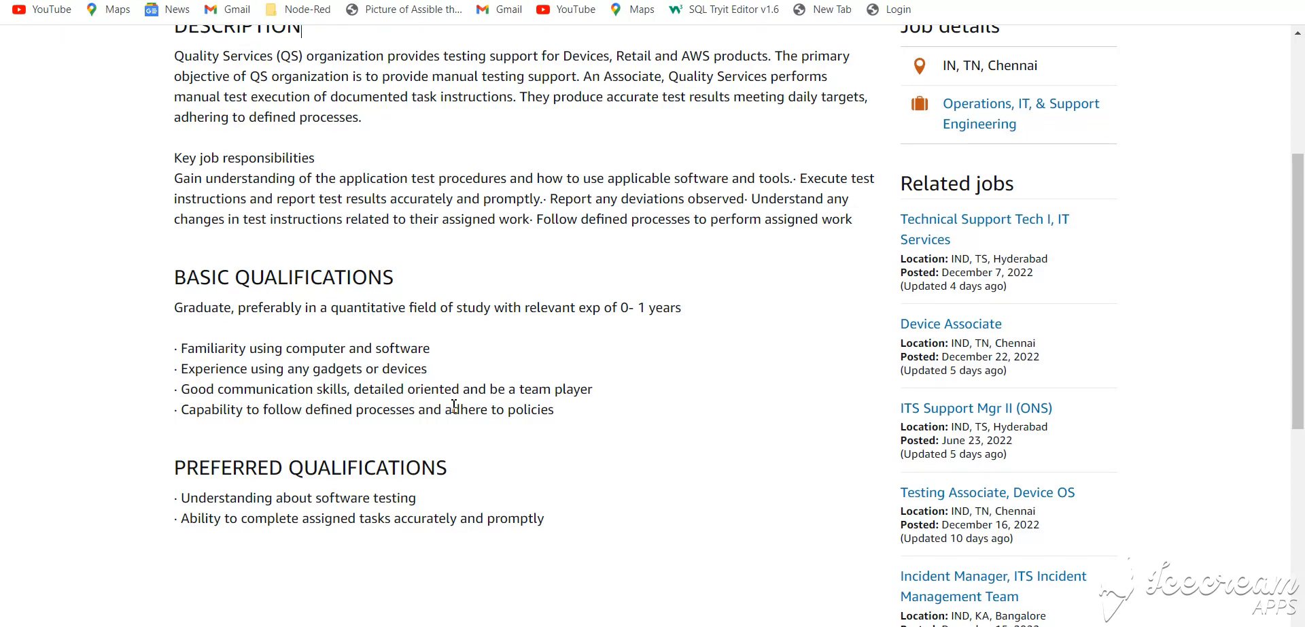
mouse_move(562, 414)
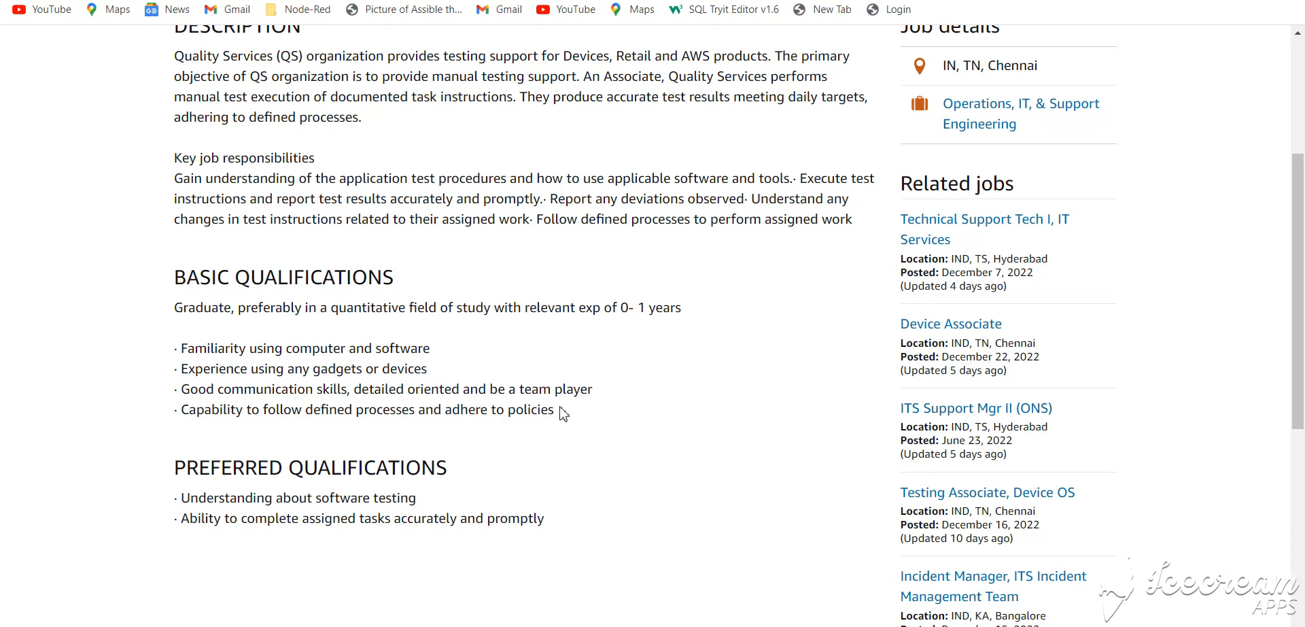
mouse_move(217, 419)
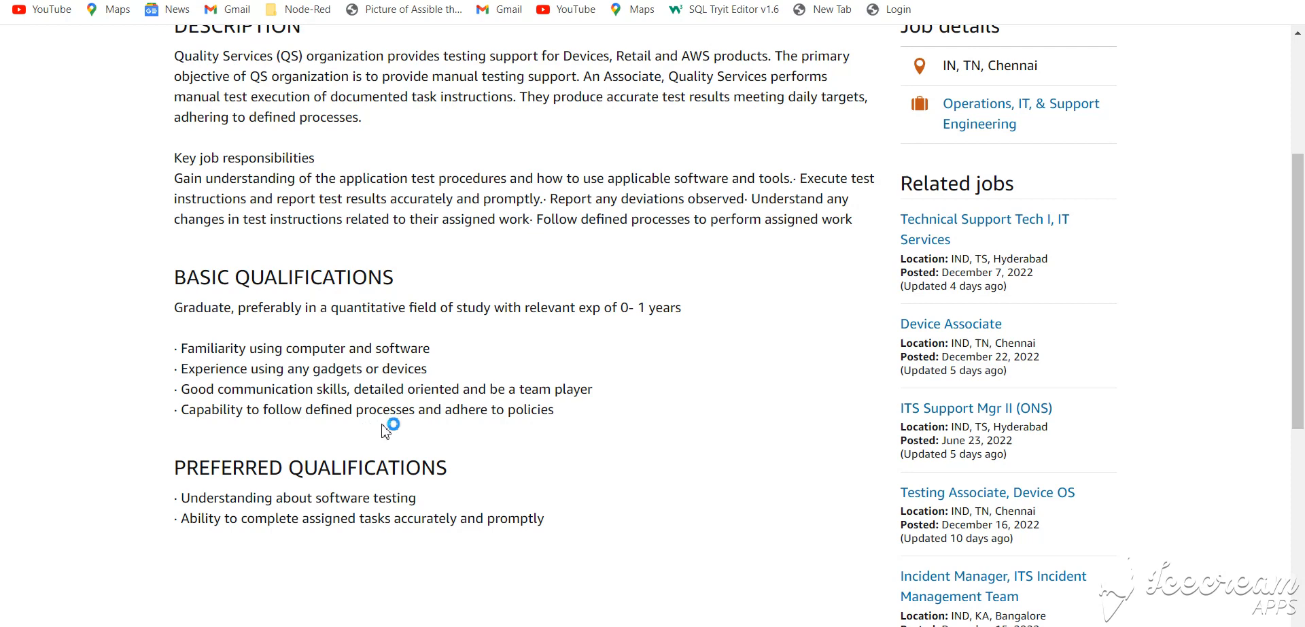
mouse_move(514, 435)
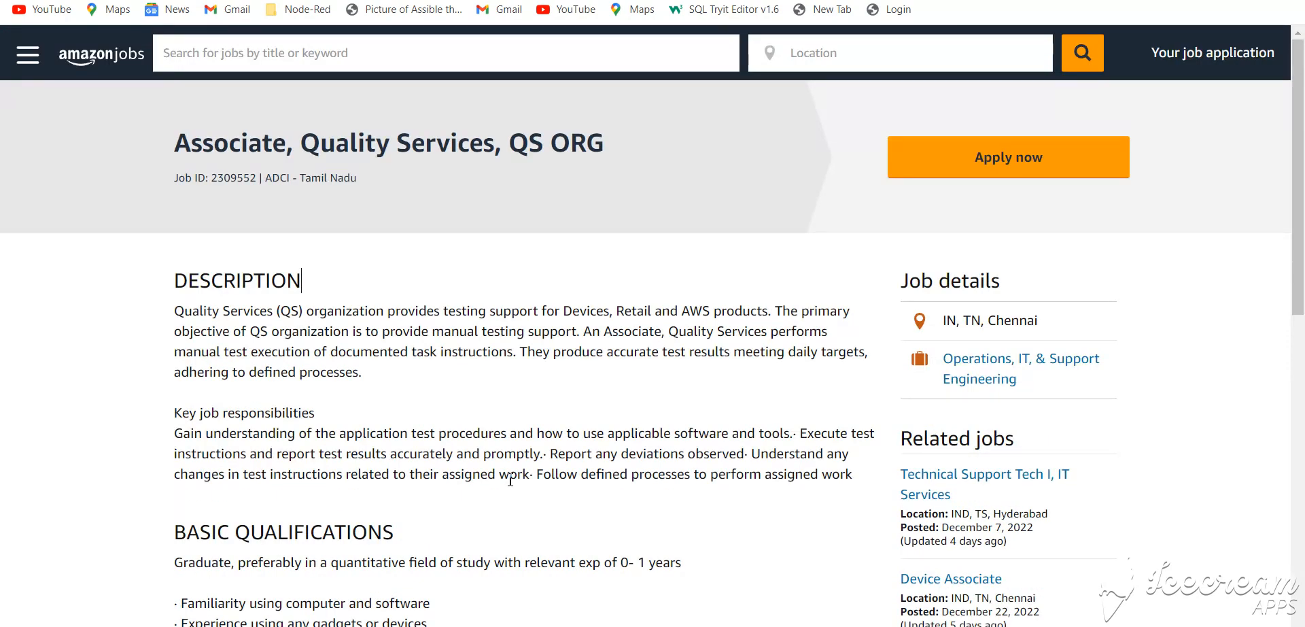
mouse_move(502, 491)
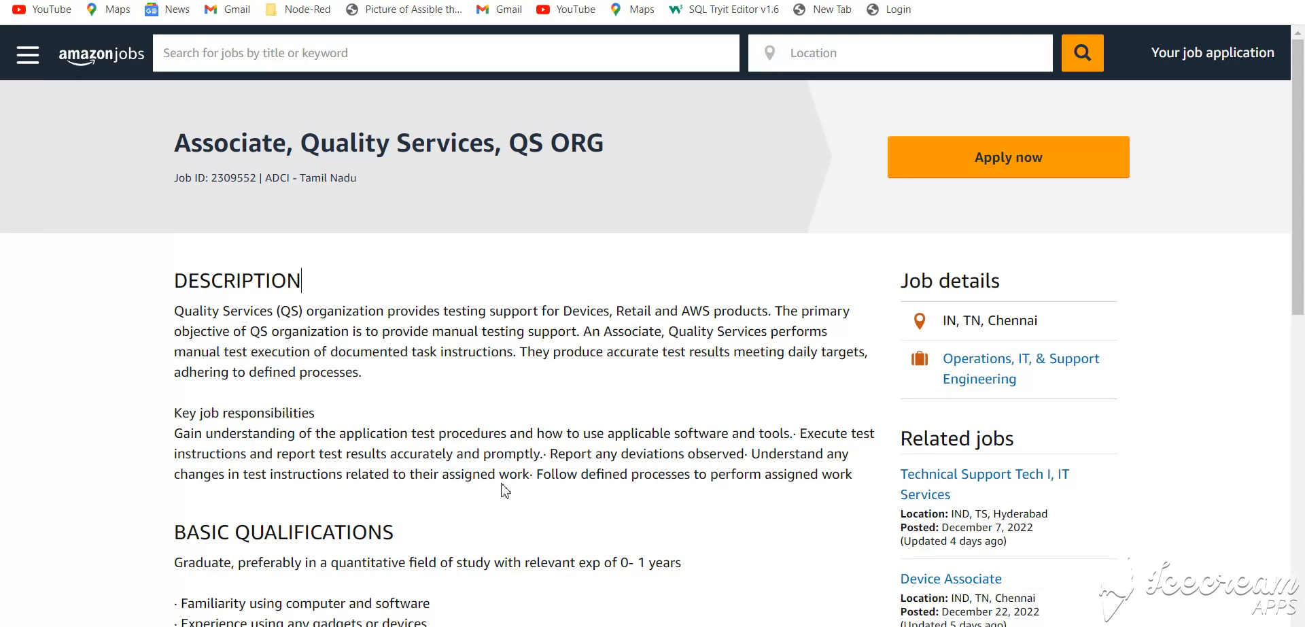
mouse_move(748, 287)
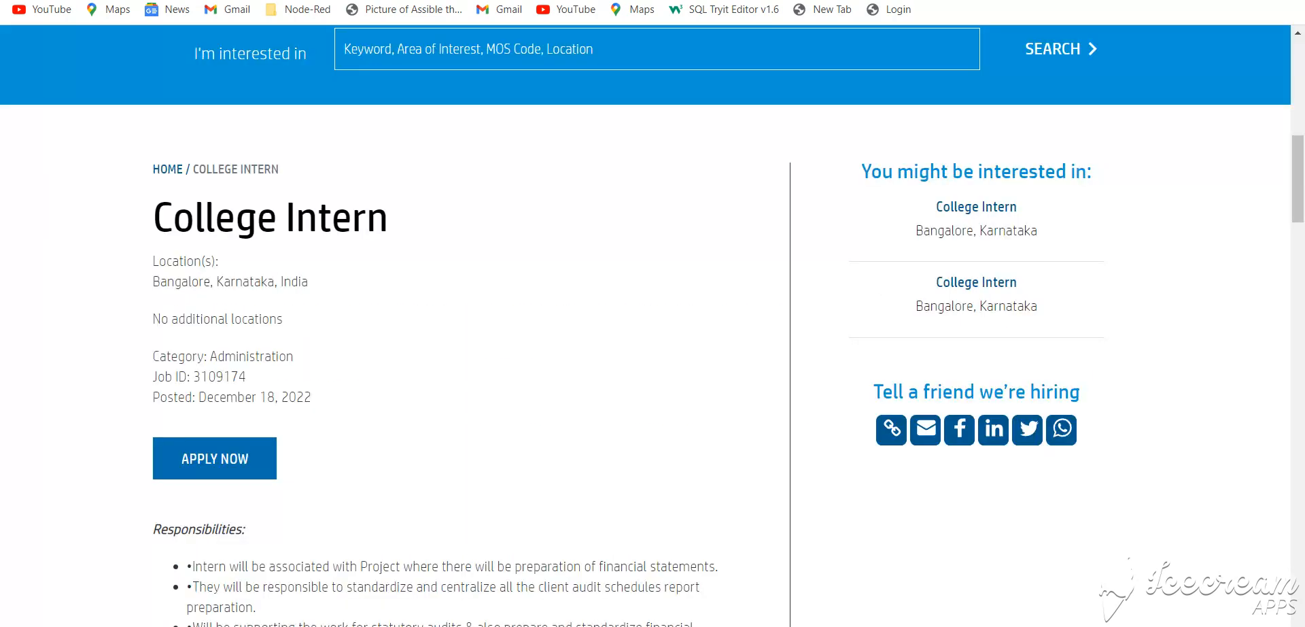
mouse_move(337, 402)
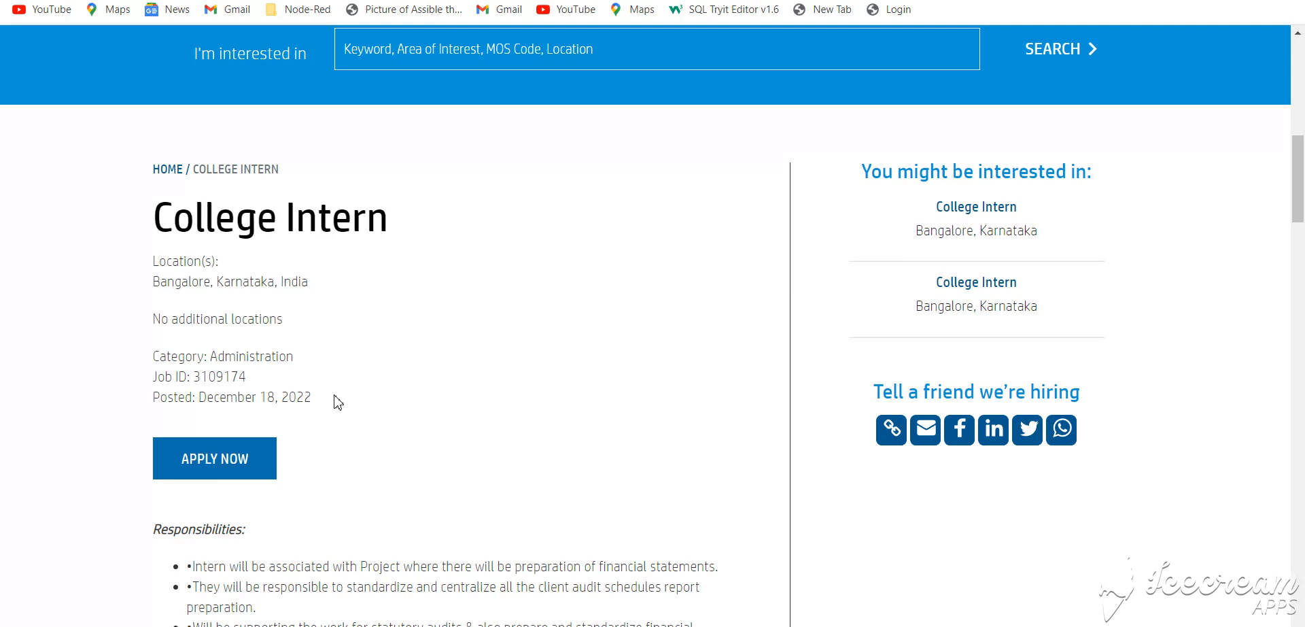
scroll("down", 3)
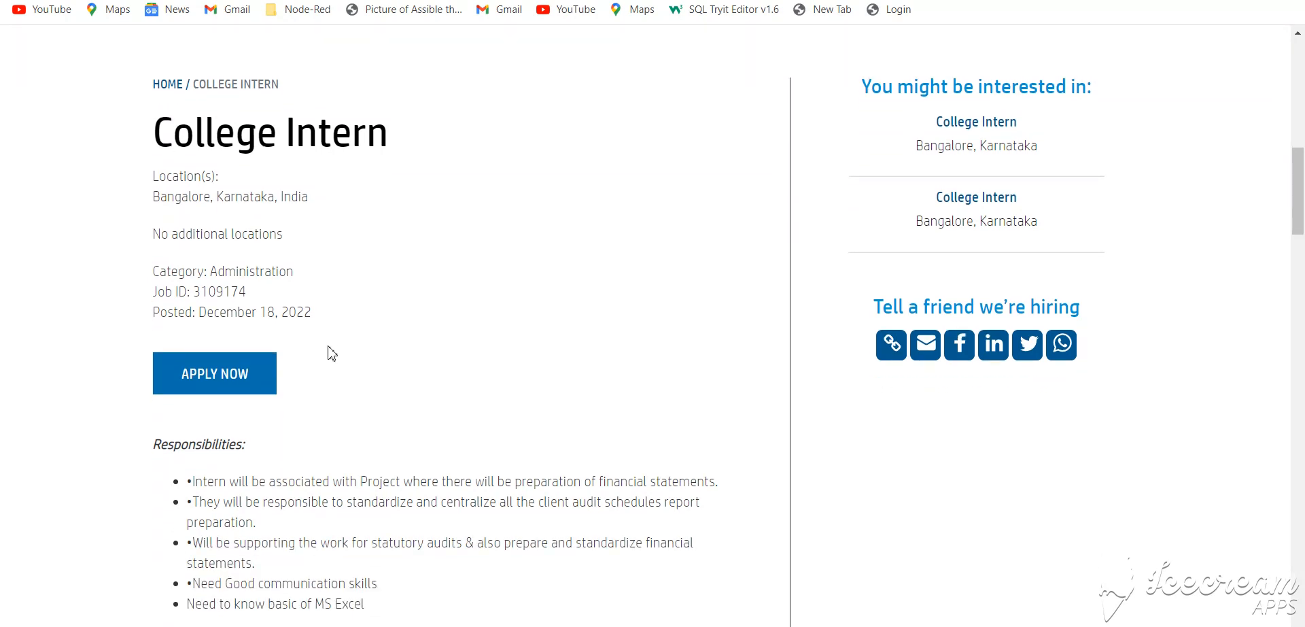
mouse_move(380, 329)
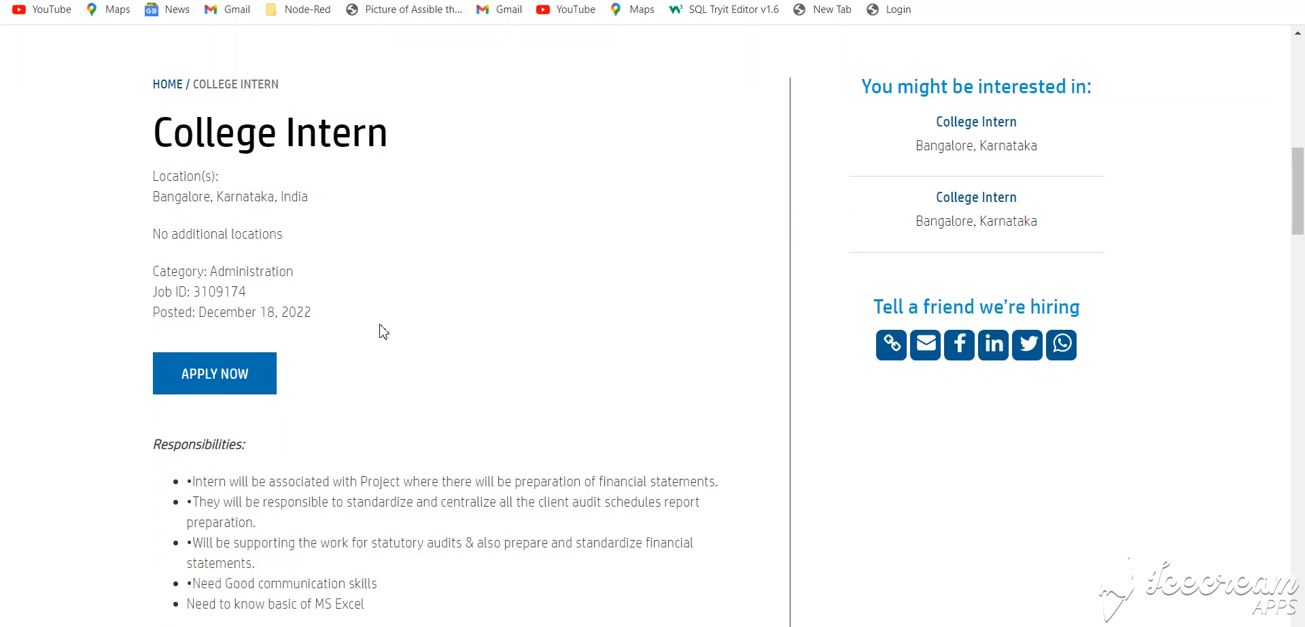
scroll("down", 3)
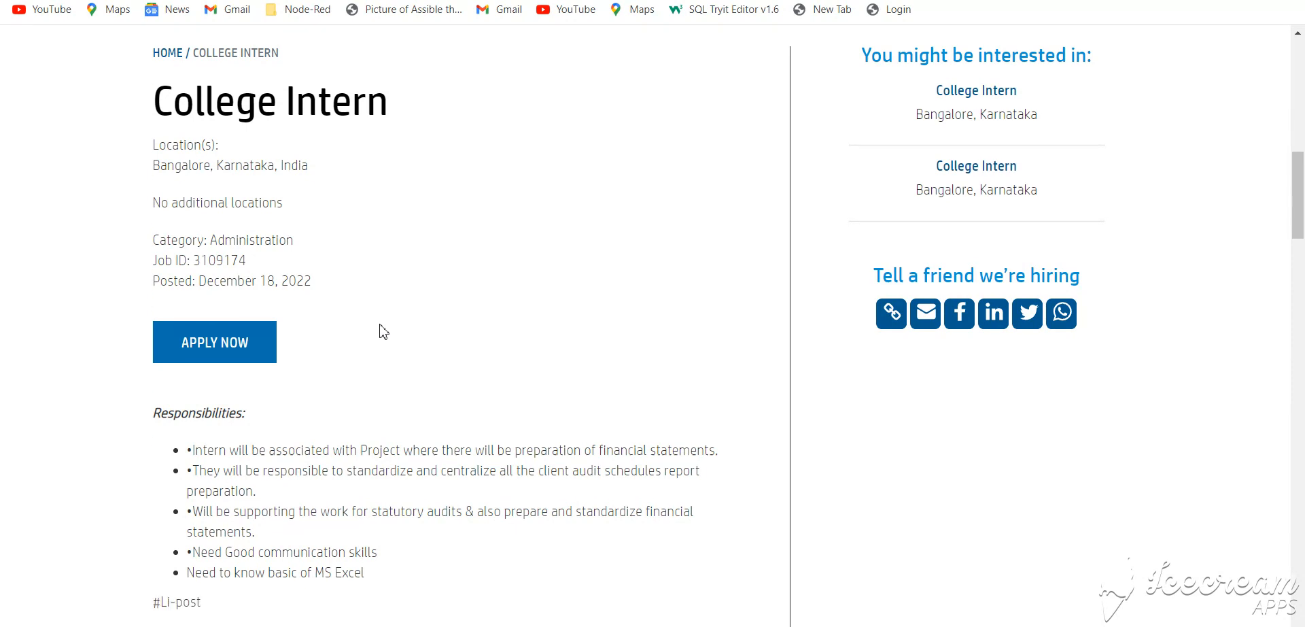
scroll("down", 3)
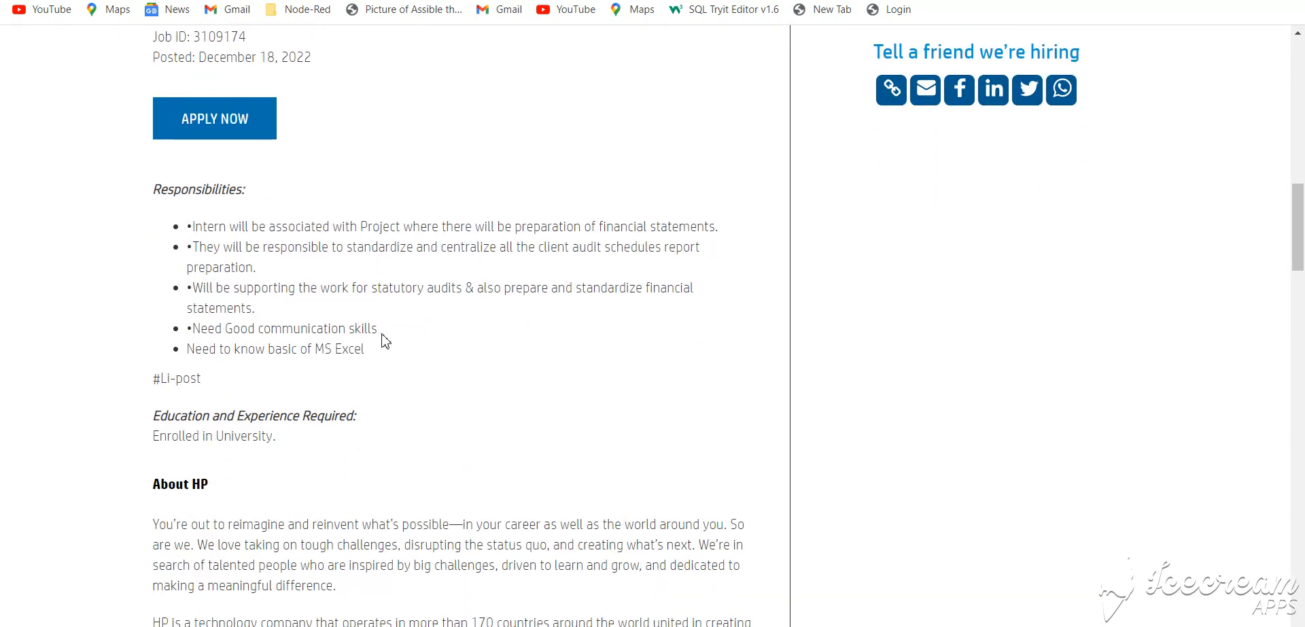
mouse_move(191, 225)
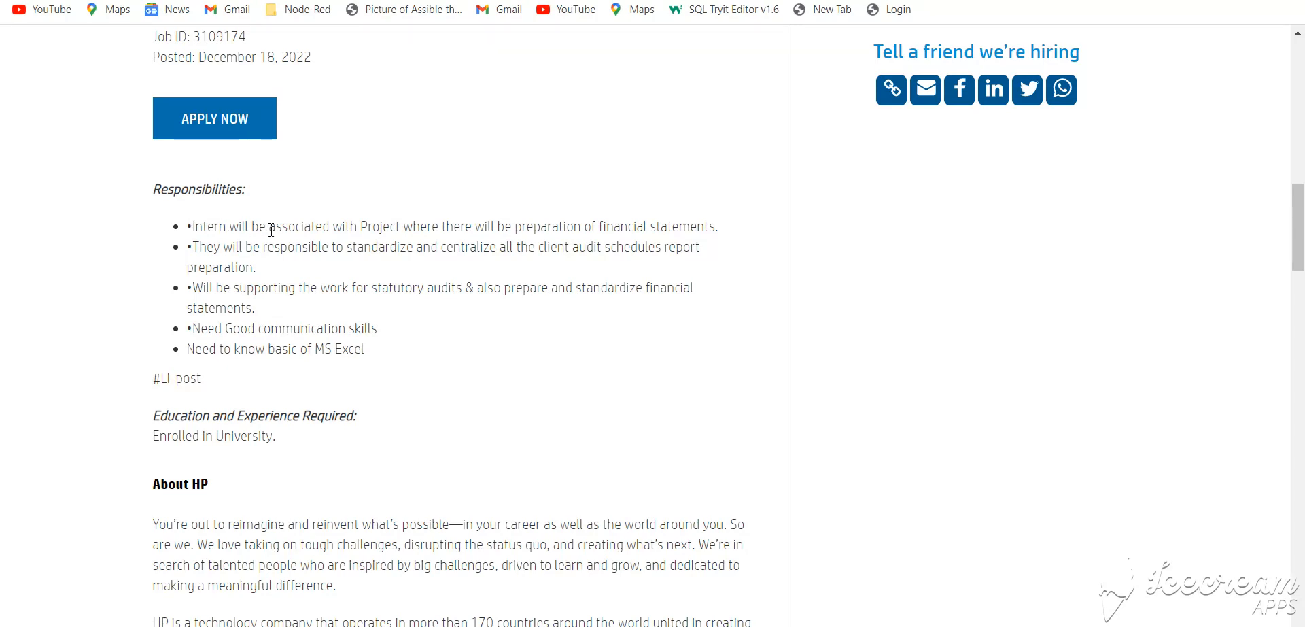
mouse_move(242, 393)
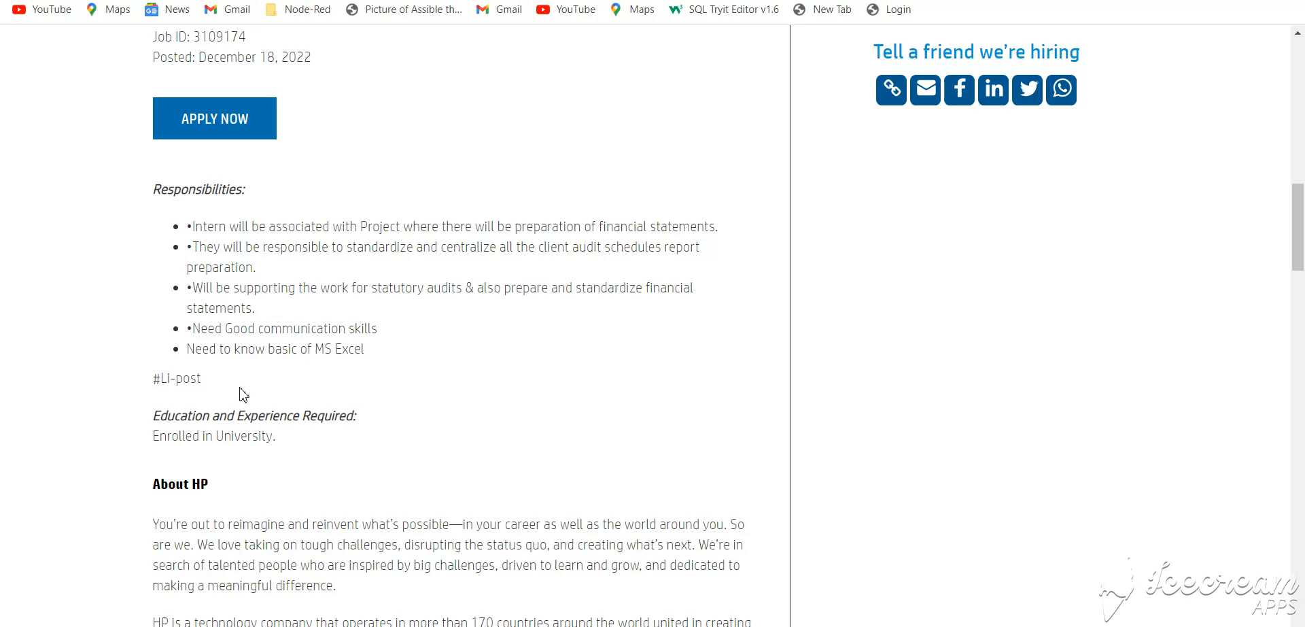
mouse_move(386, 359)
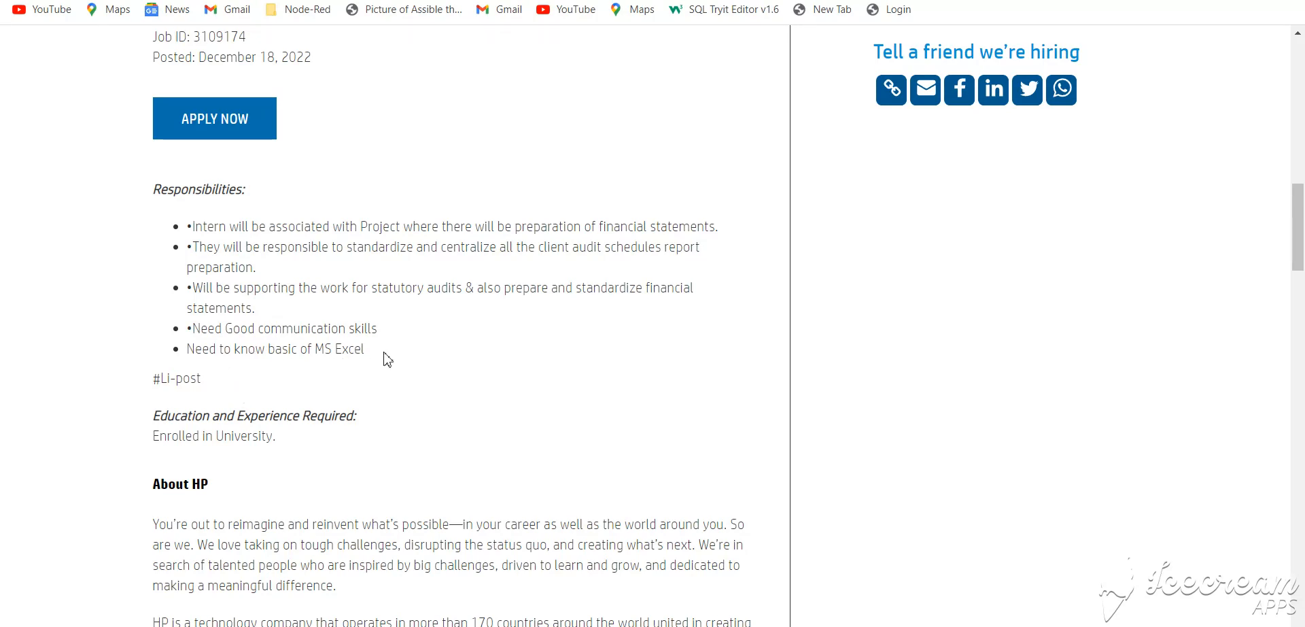
mouse_move(229, 334)
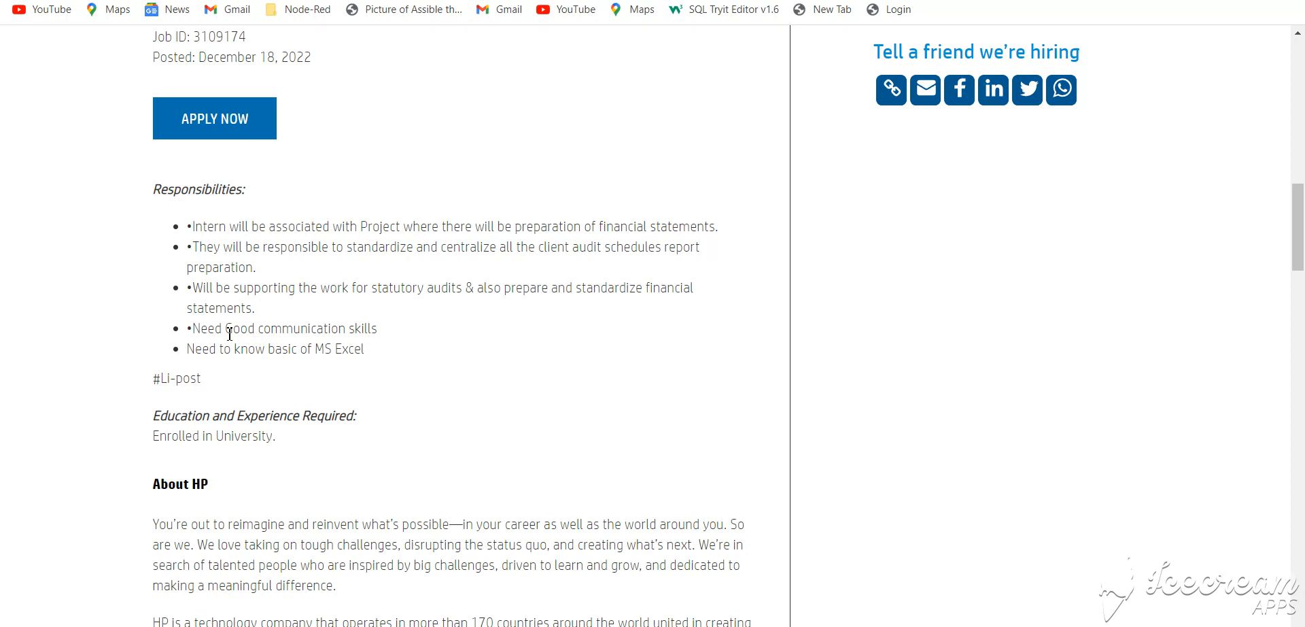
scroll("down", 3)
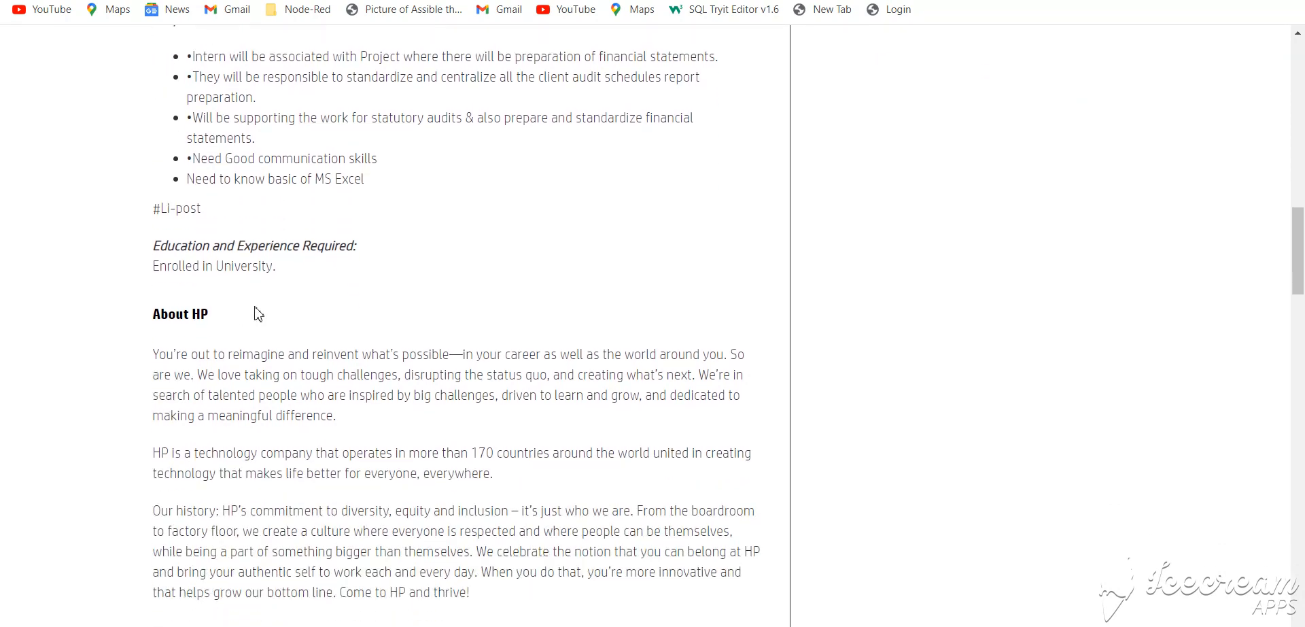
scroll("down", 3)
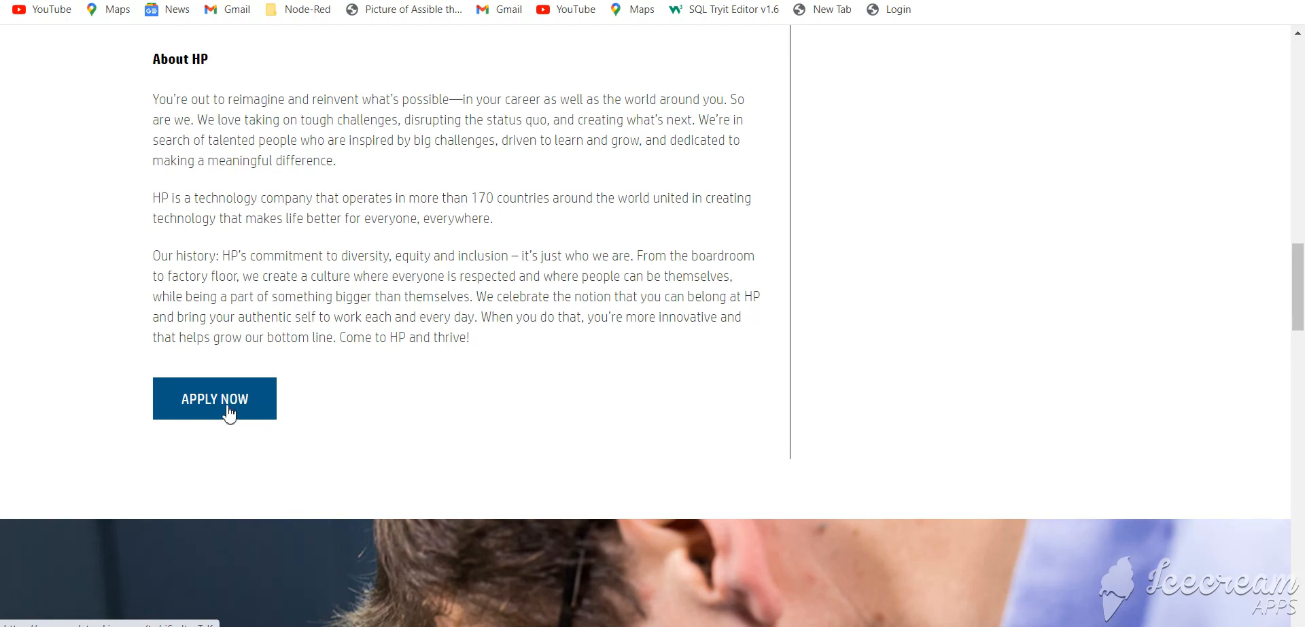
mouse_move(193, 424)
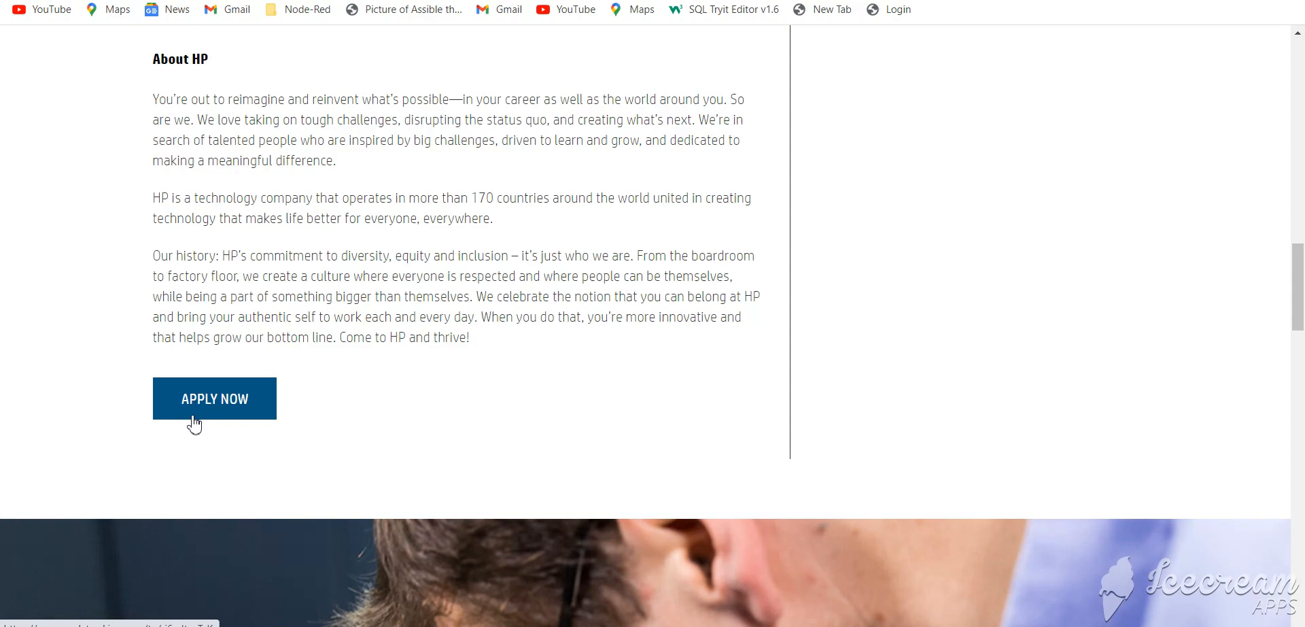
scroll("up", 3)
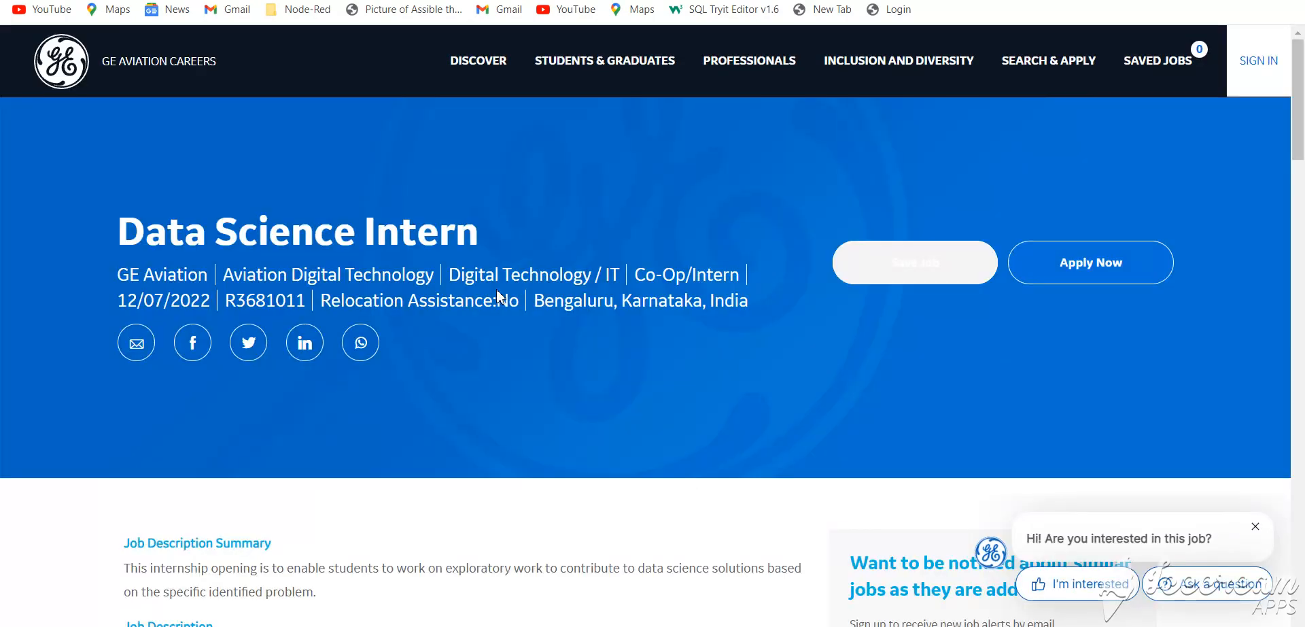
mouse_move(524, 432)
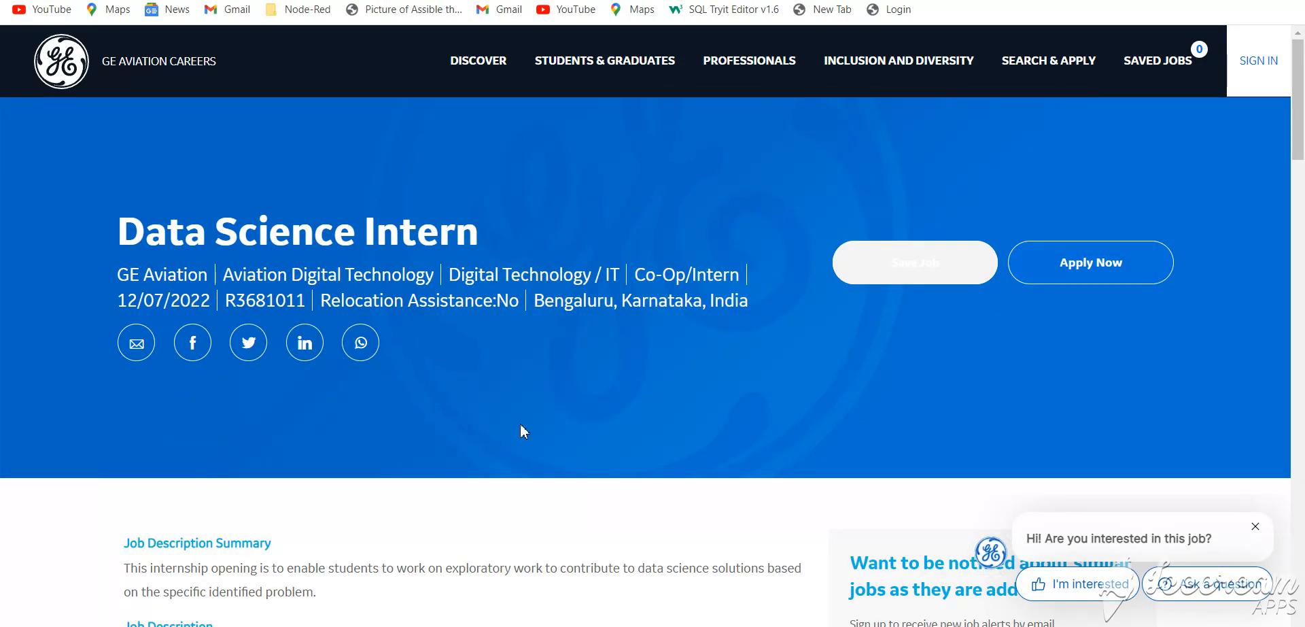
scroll("down", 3)
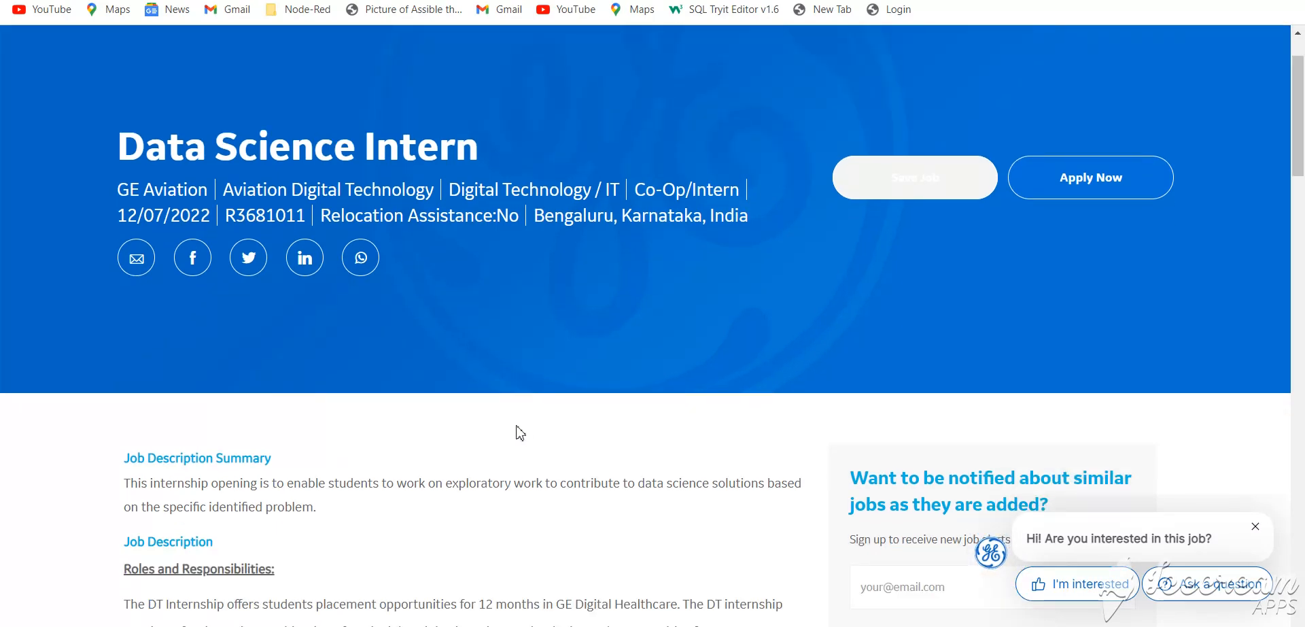
scroll("down", 3)
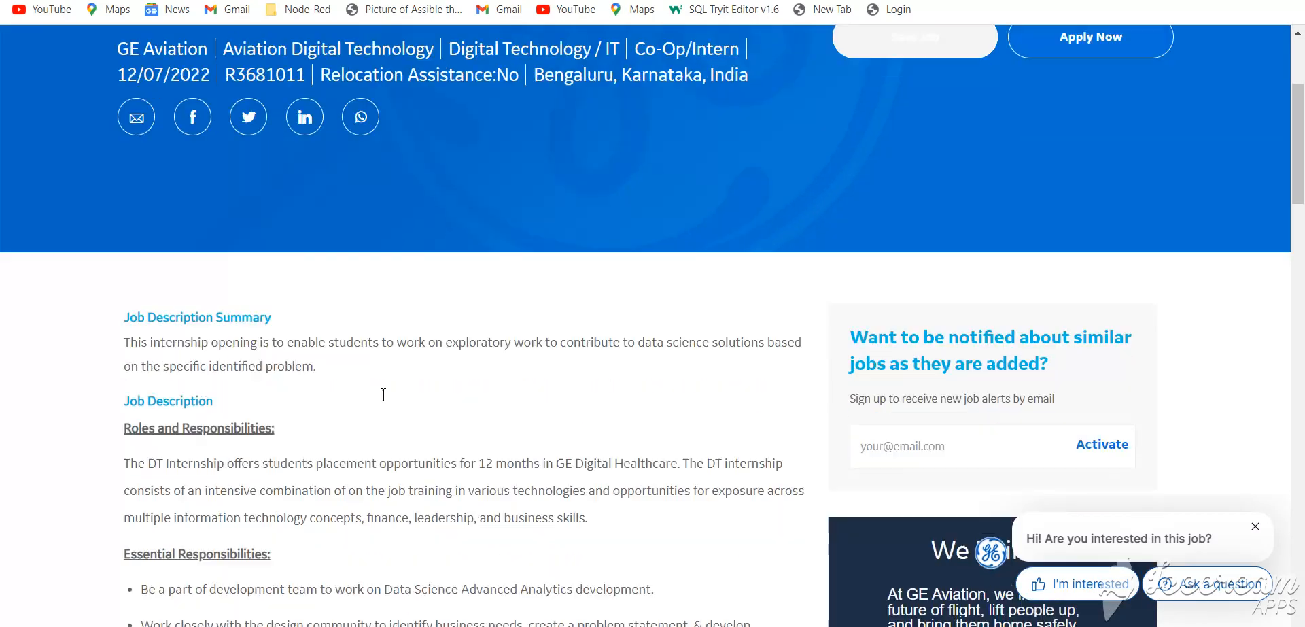
scroll("down", 3)
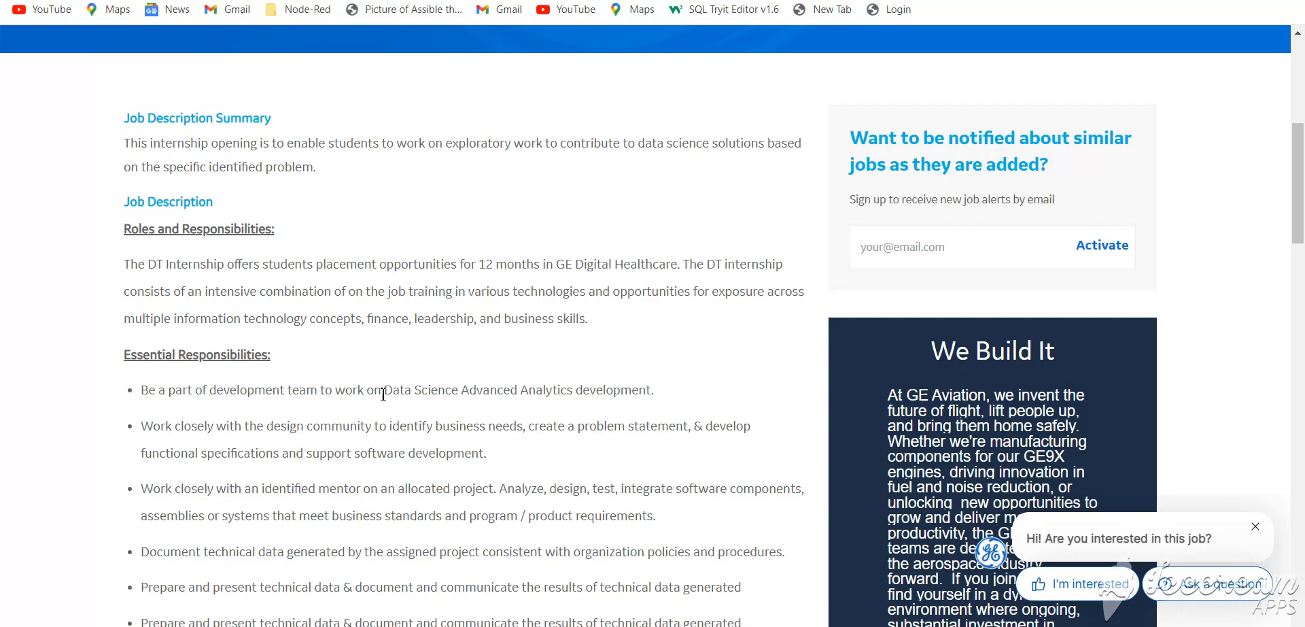
mouse_move(120, 150)
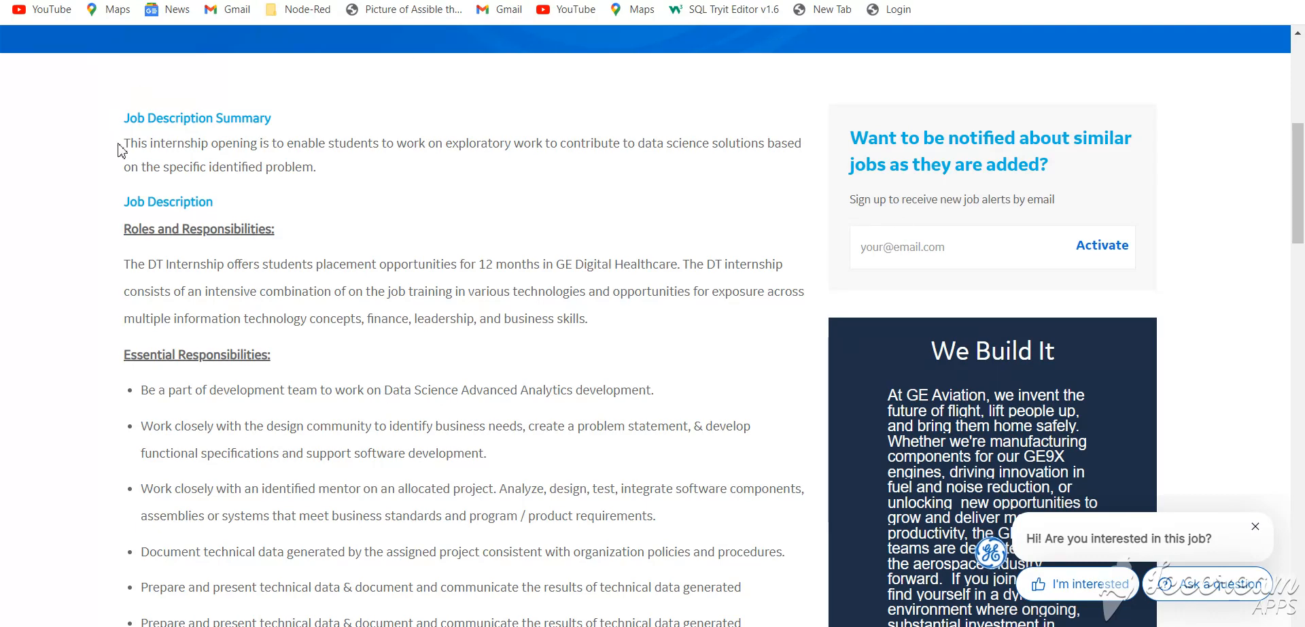
mouse_move(175, 158)
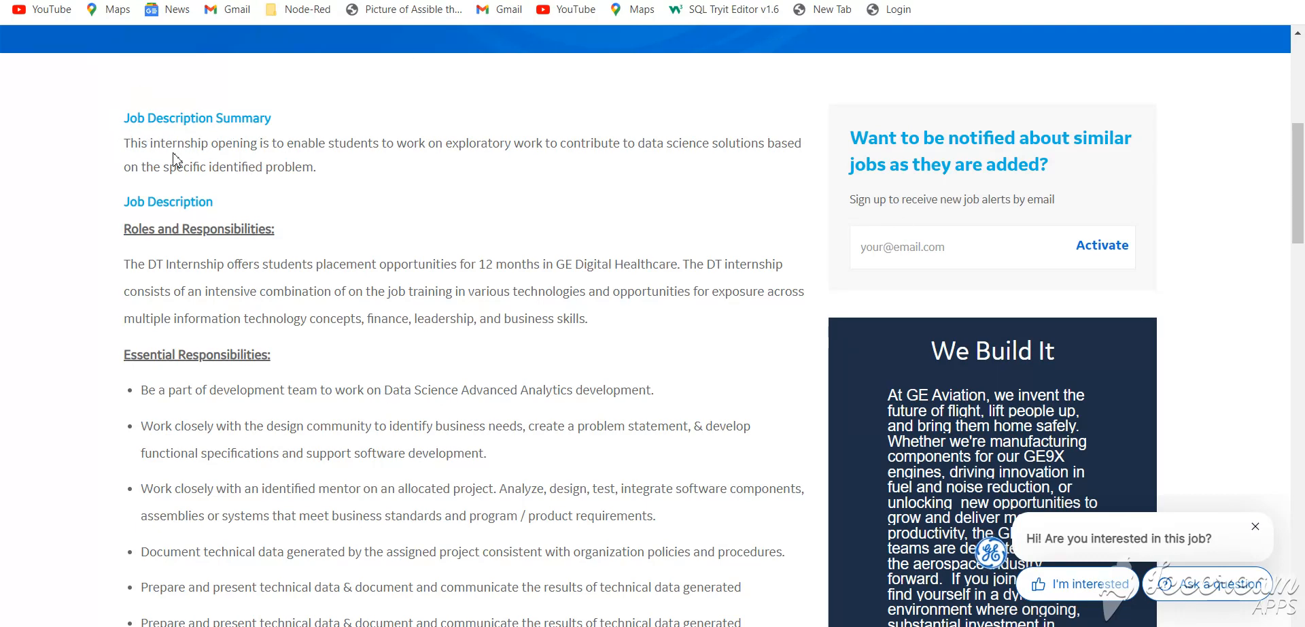
mouse_move(122, 160)
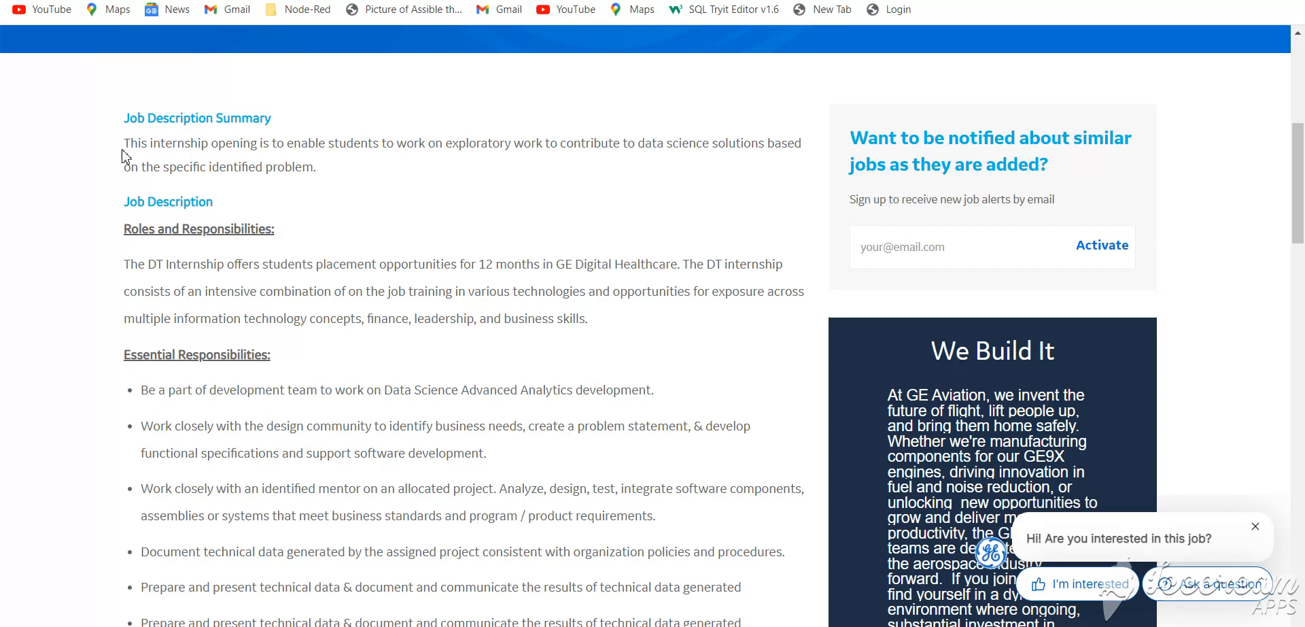
mouse_move(440, 255)
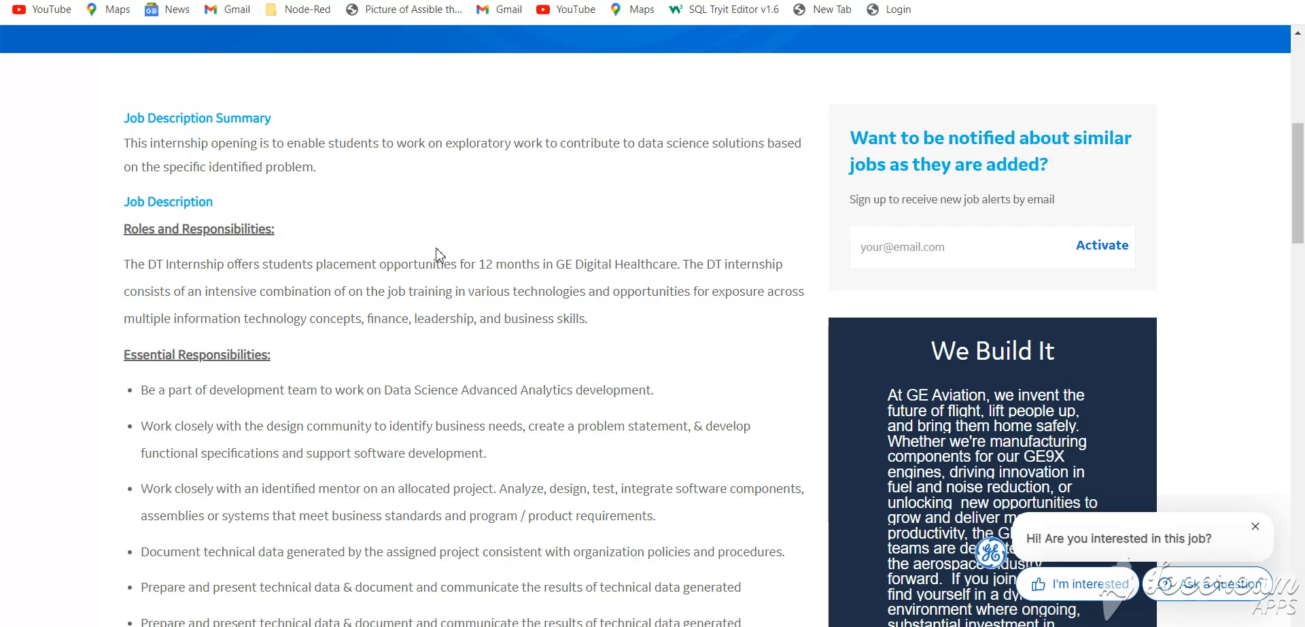
mouse_move(491, 261)
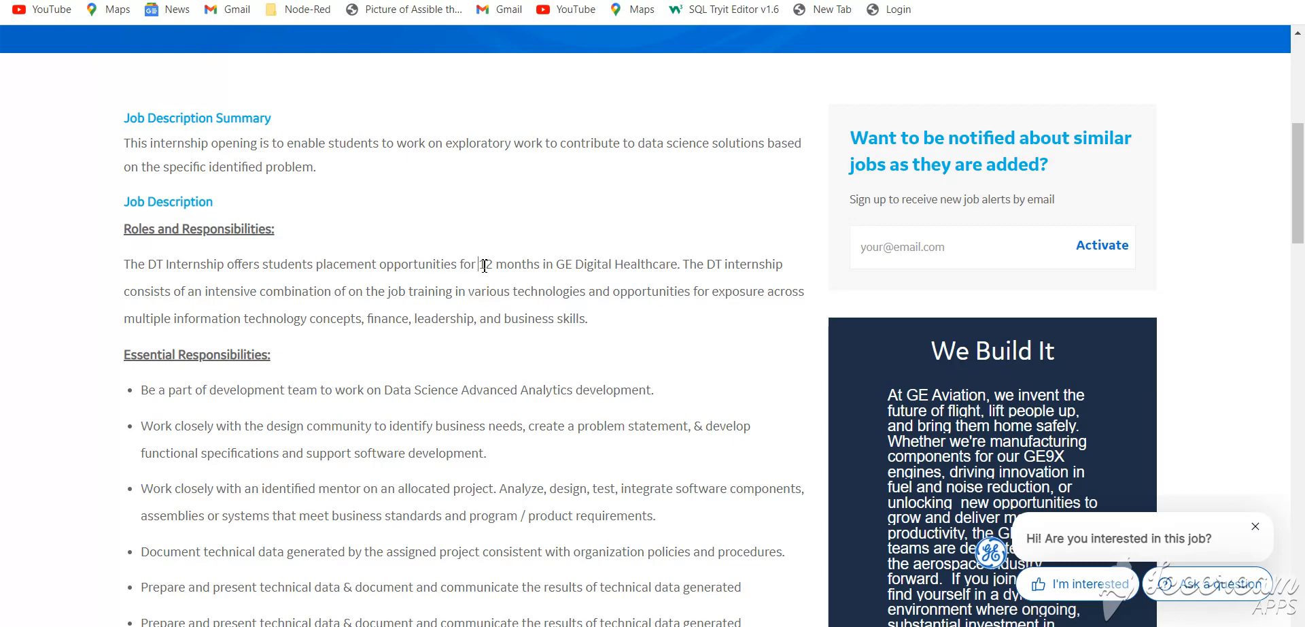
mouse_move(460, 255)
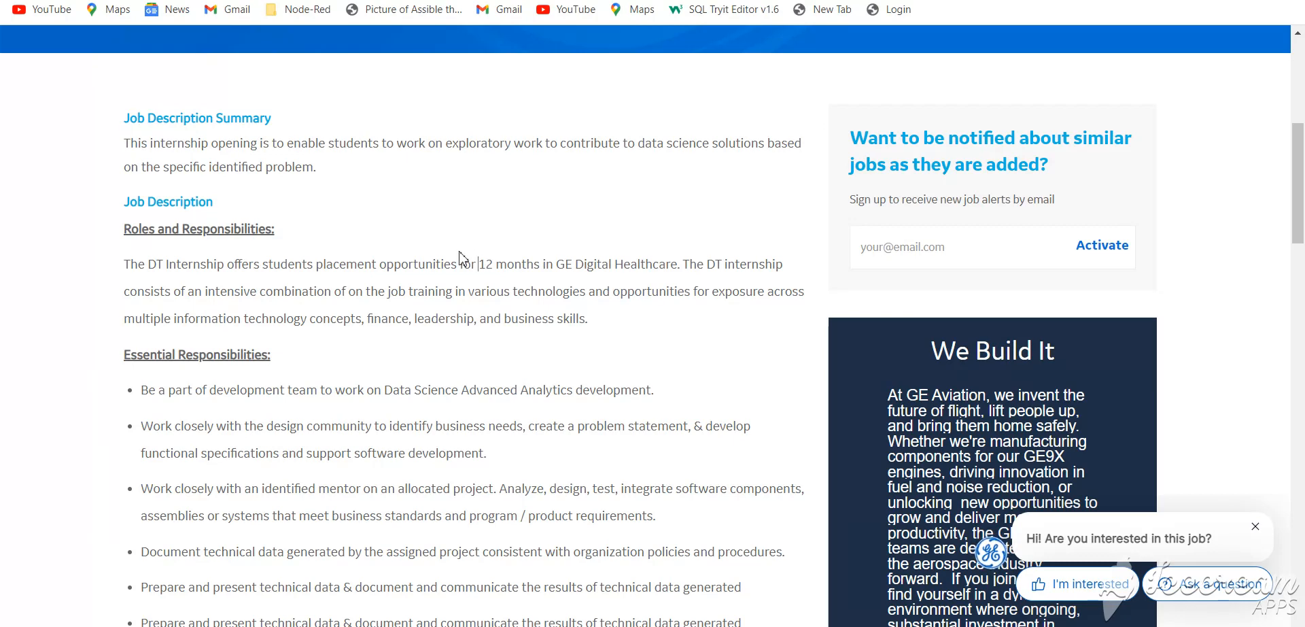
scroll("down", 3)
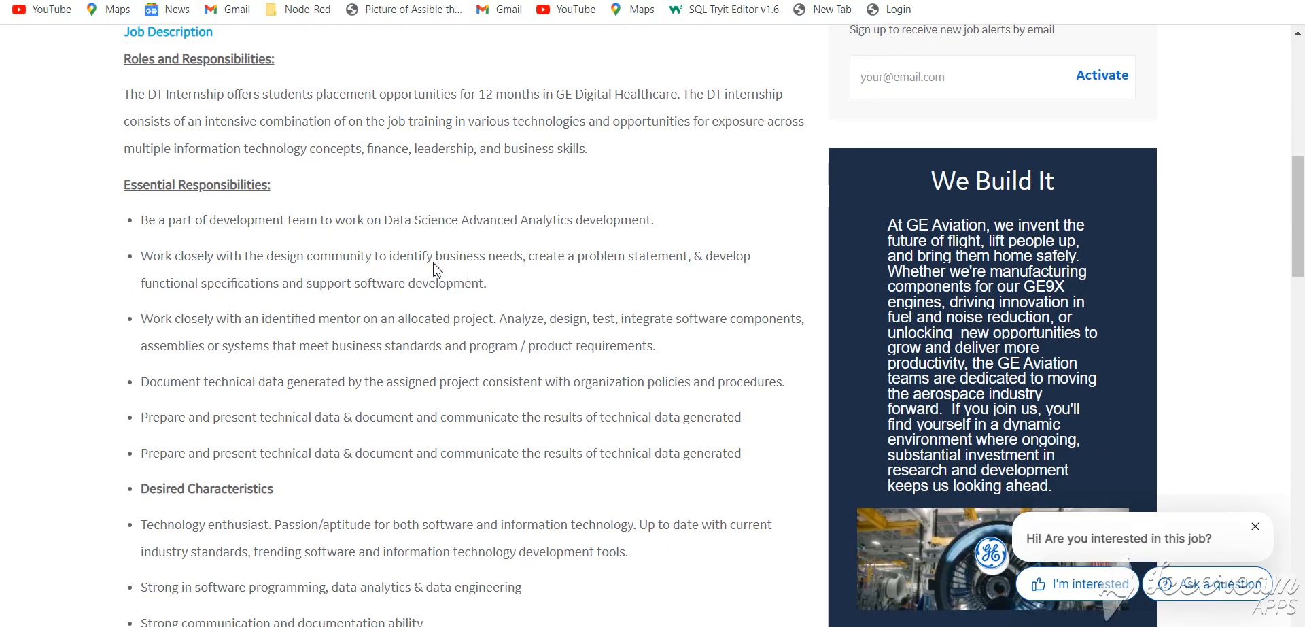
mouse_move(478, 302)
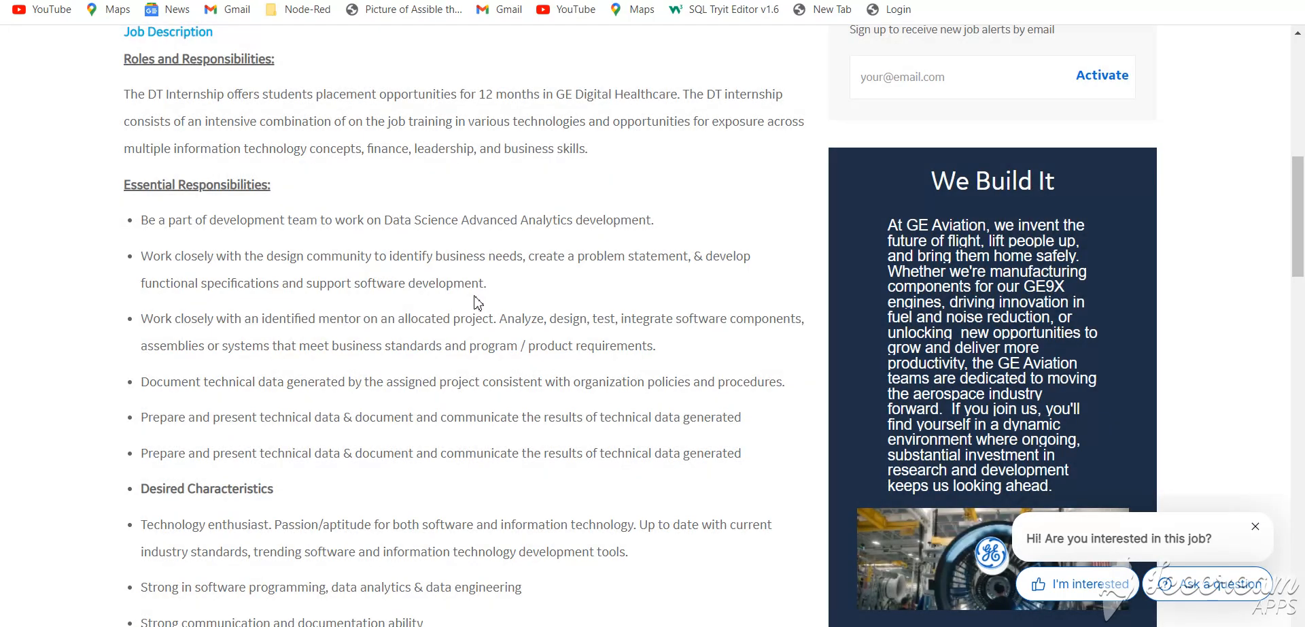
scroll("down", 3)
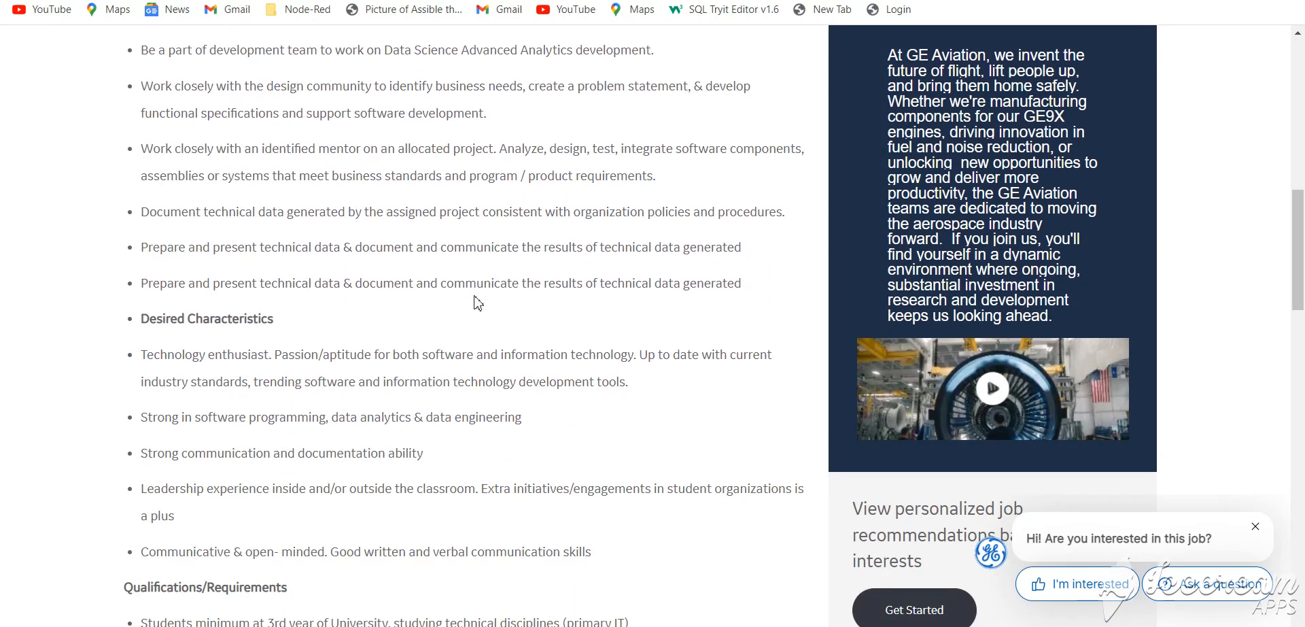
scroll("down", 3)
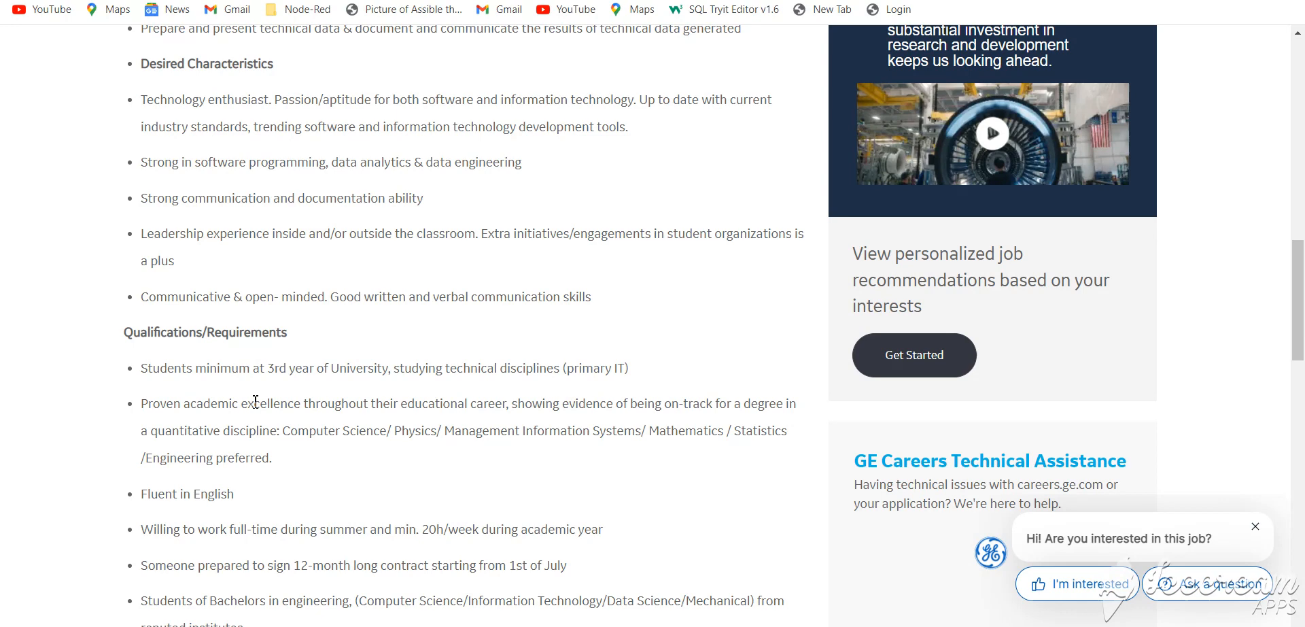
scroll("down", 3)
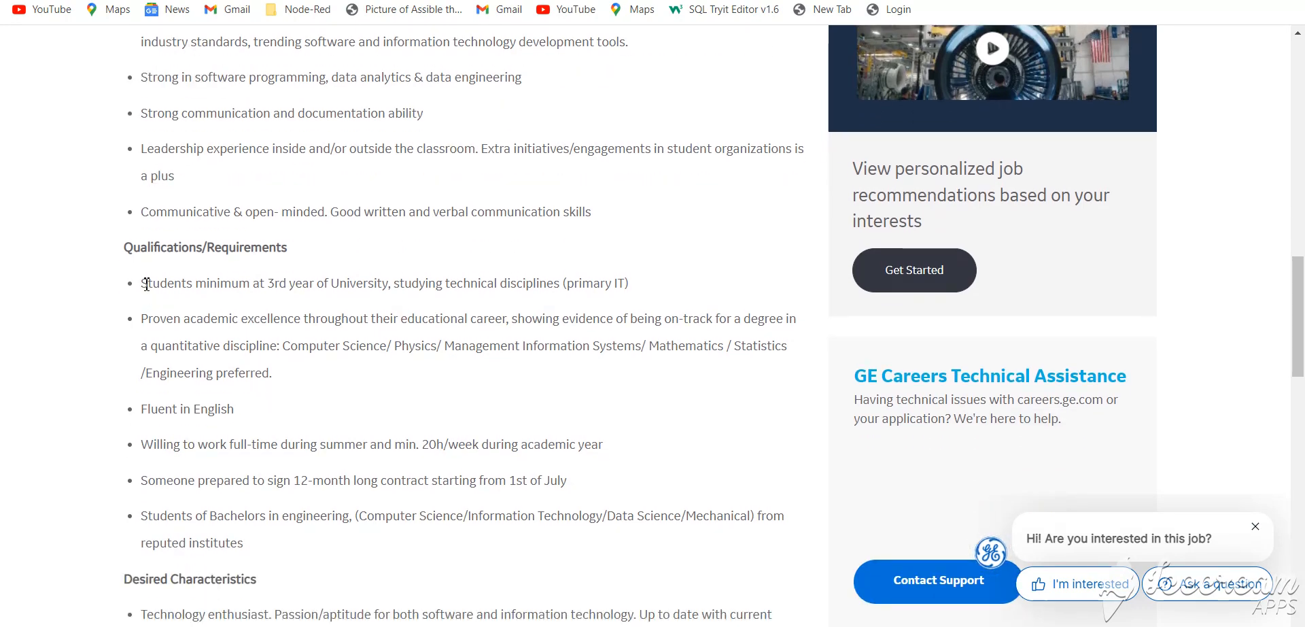
mouse_move(369, 301)
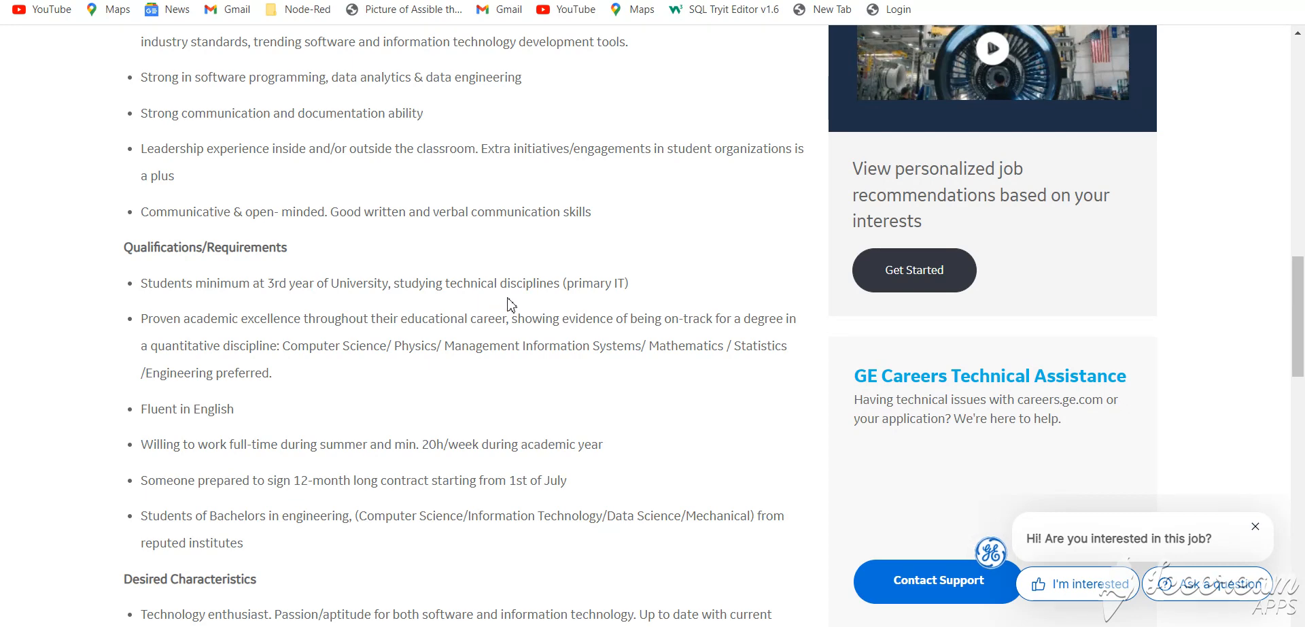
mouse_move(486, 311)
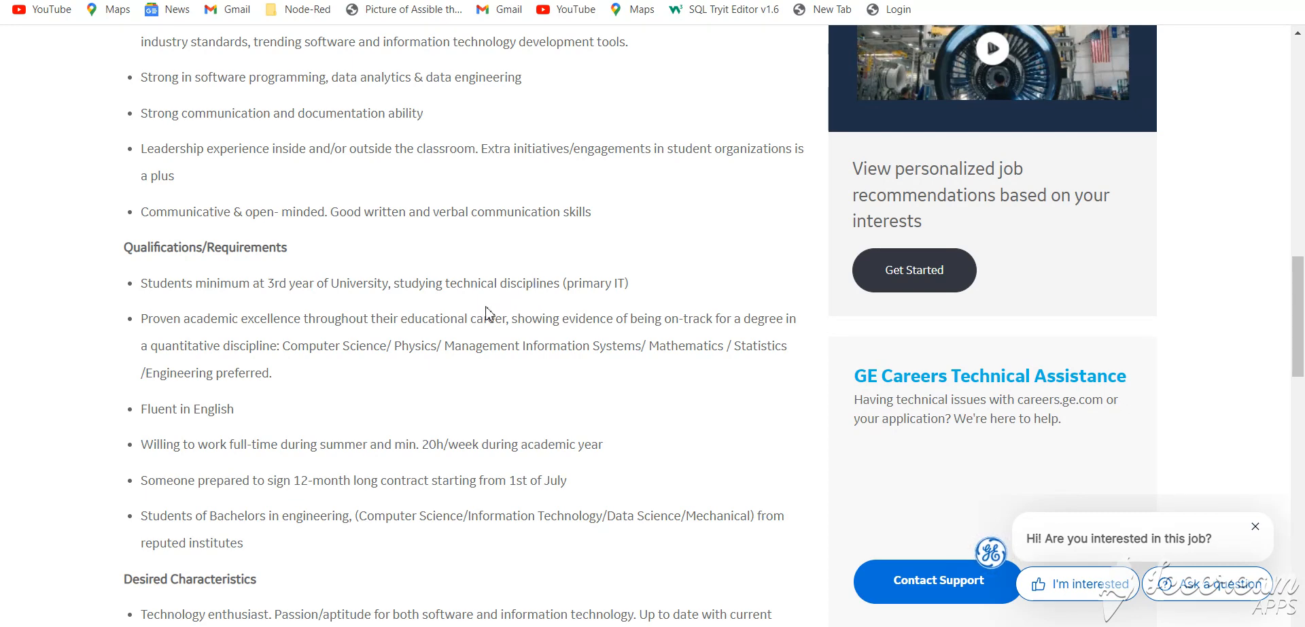
mouse_move(465, 309)
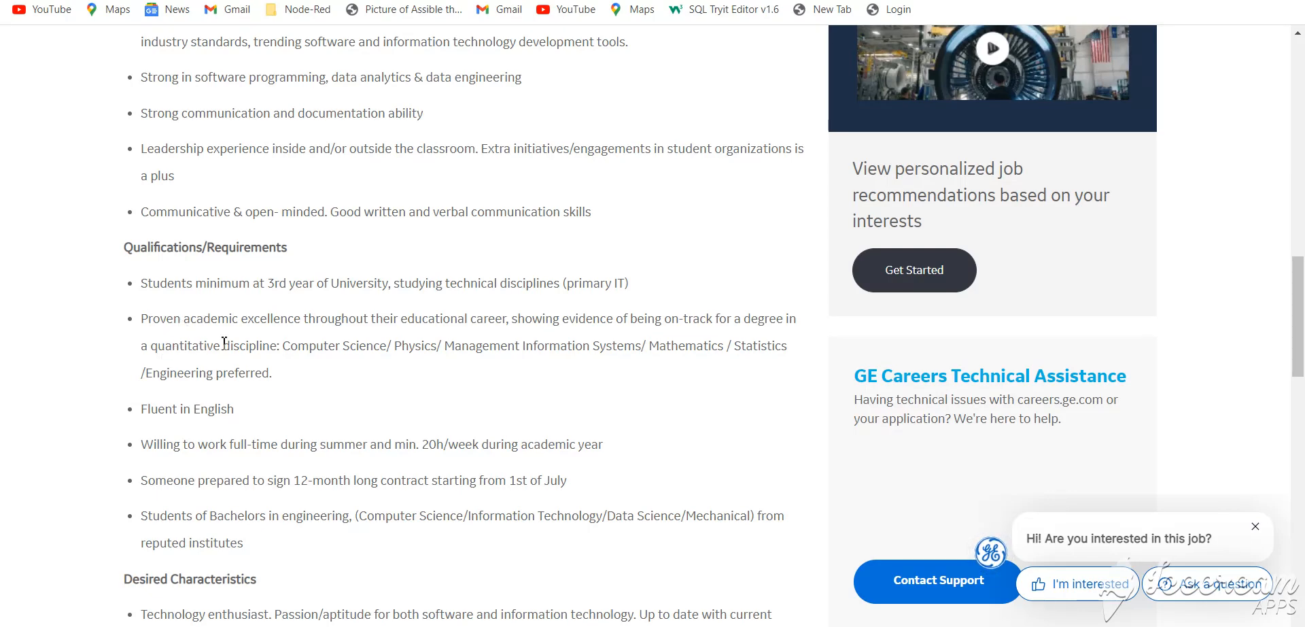
scroll("down", 3)
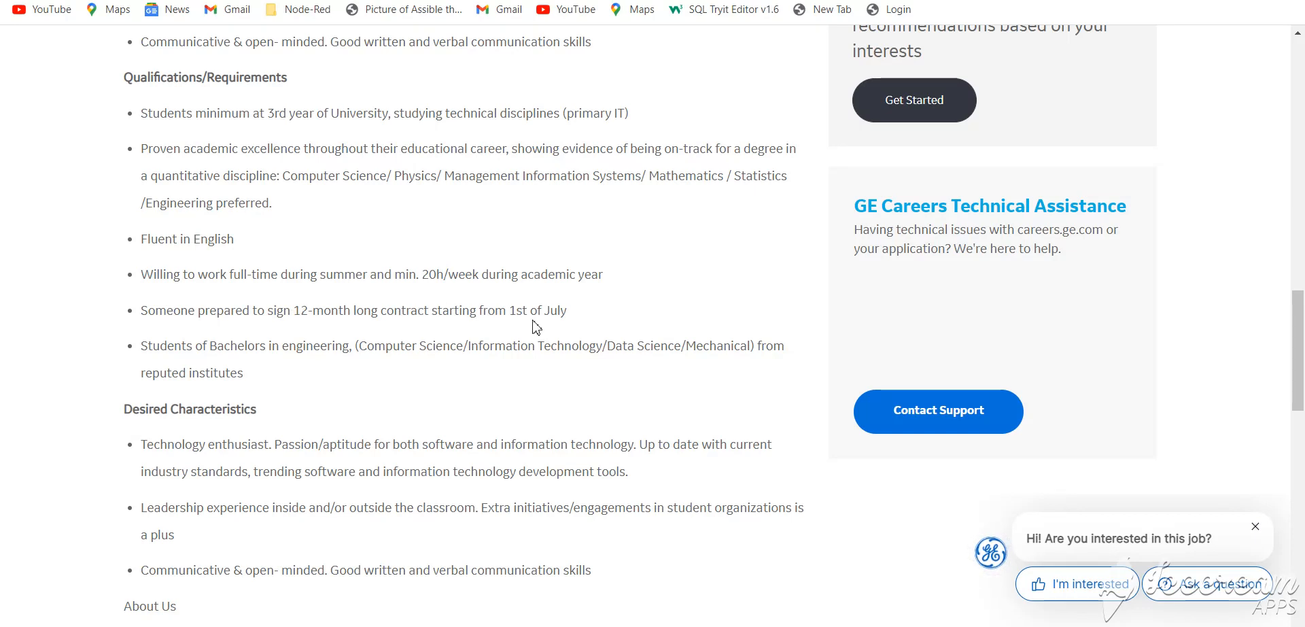
scroll("down", 3)
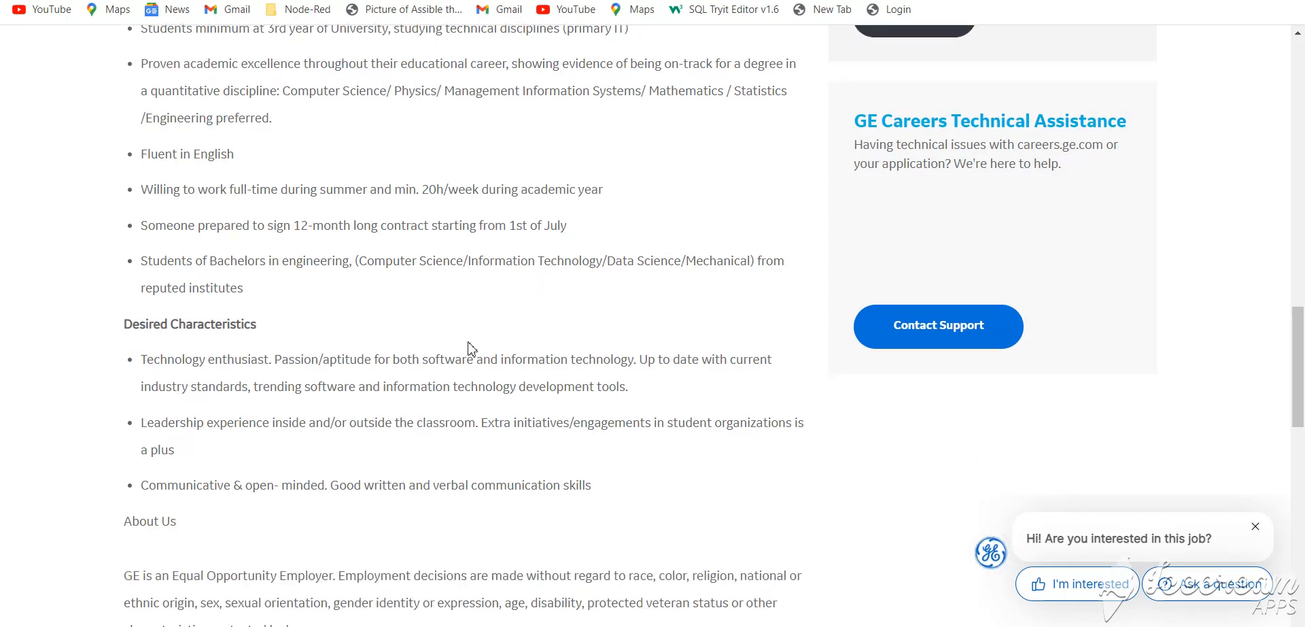
scroll("down", 3)
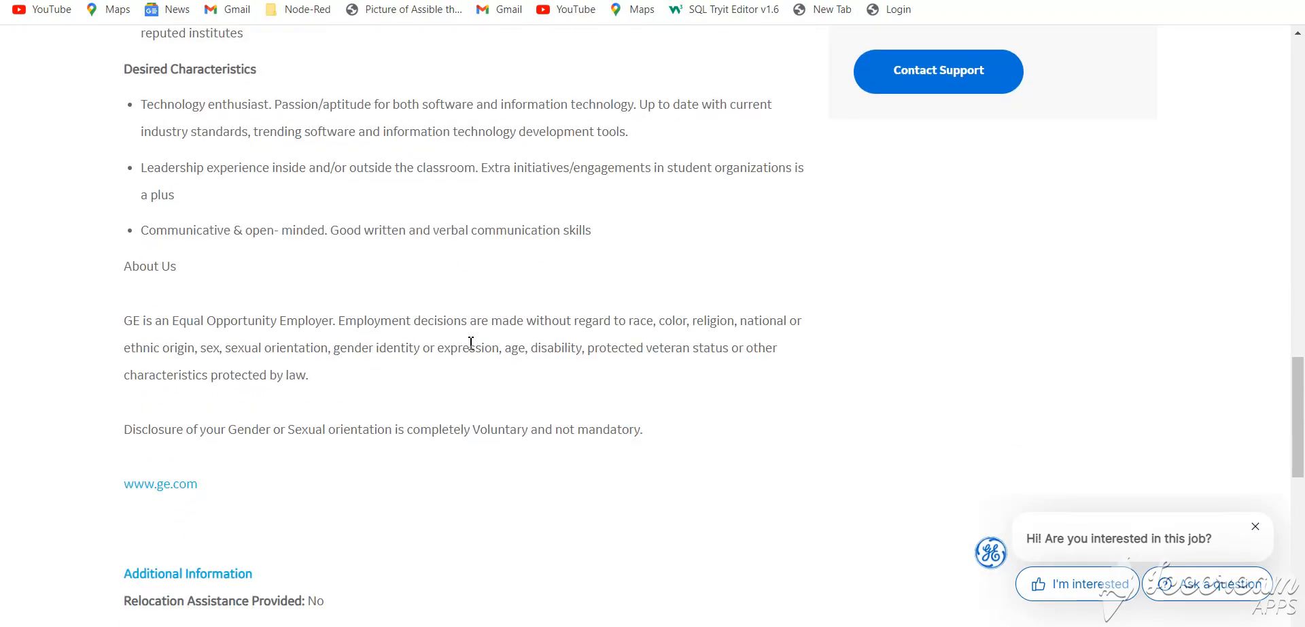
scroll("down", 3)
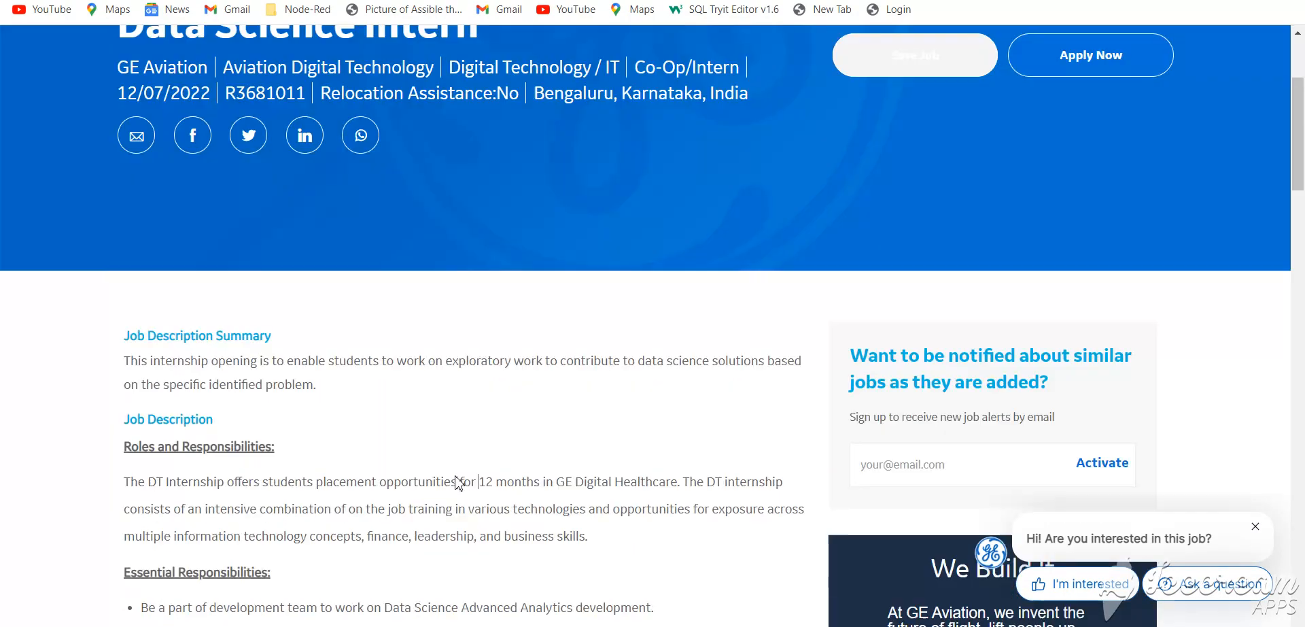
Start the Data Science Intern application and review the My information personal and contact fields
scroll("up", 3)
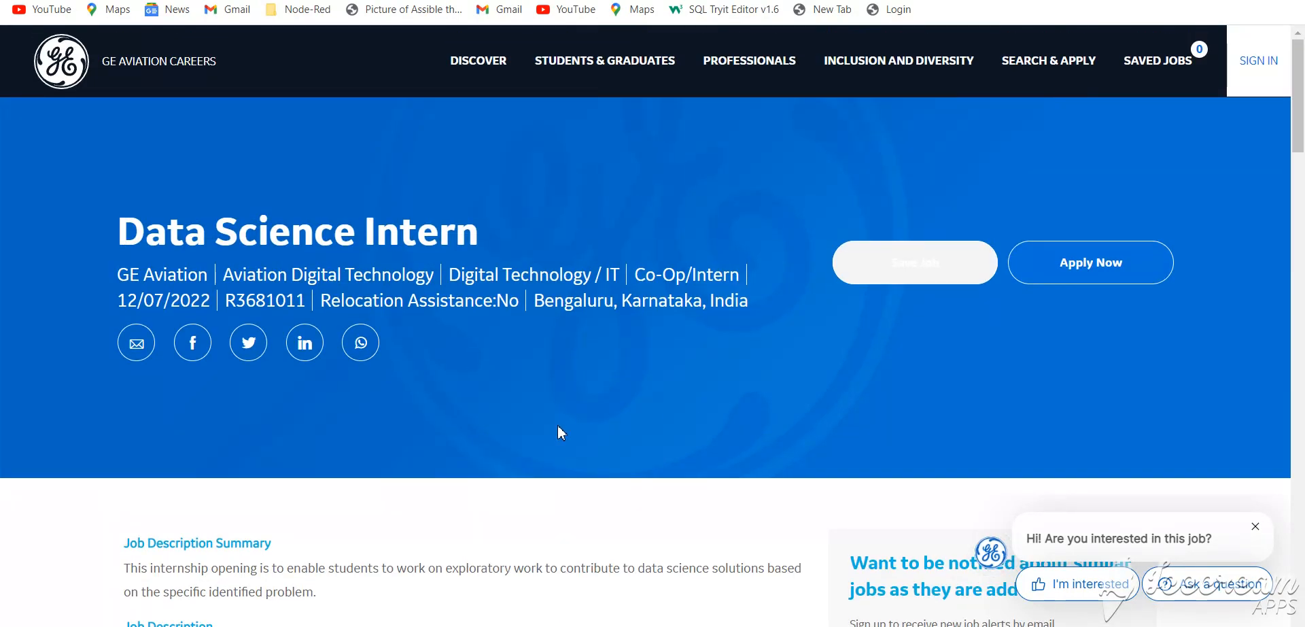
mouse_move(1087, 284)
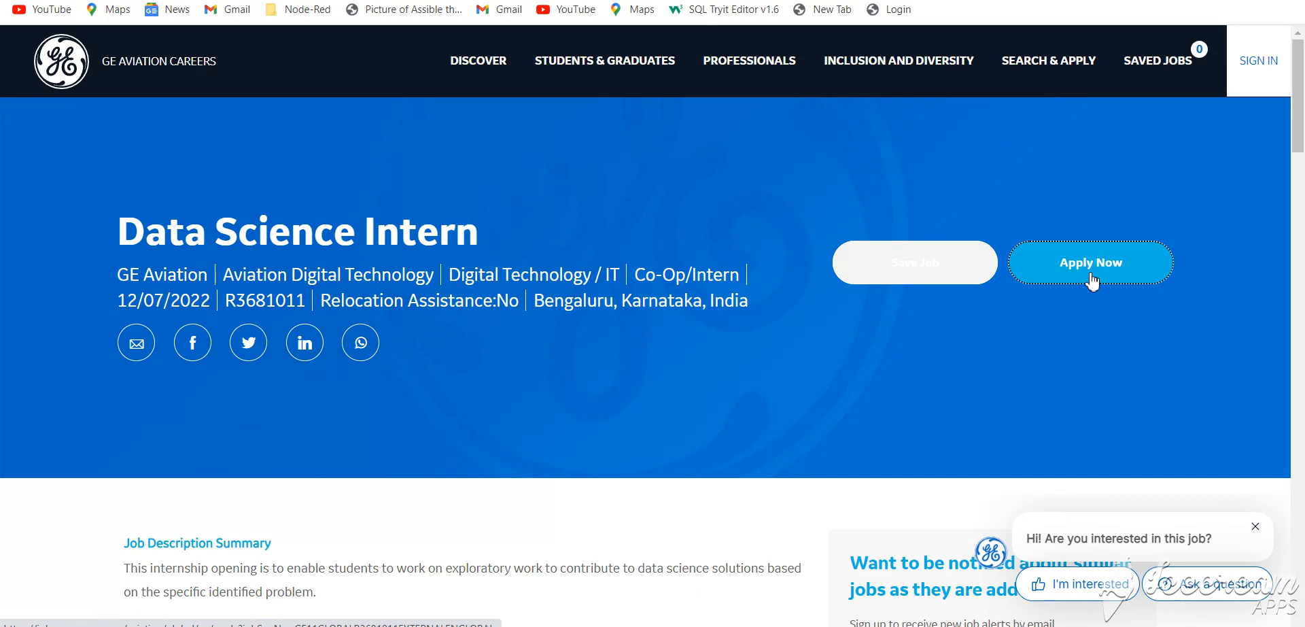
left_click(1090, 262)
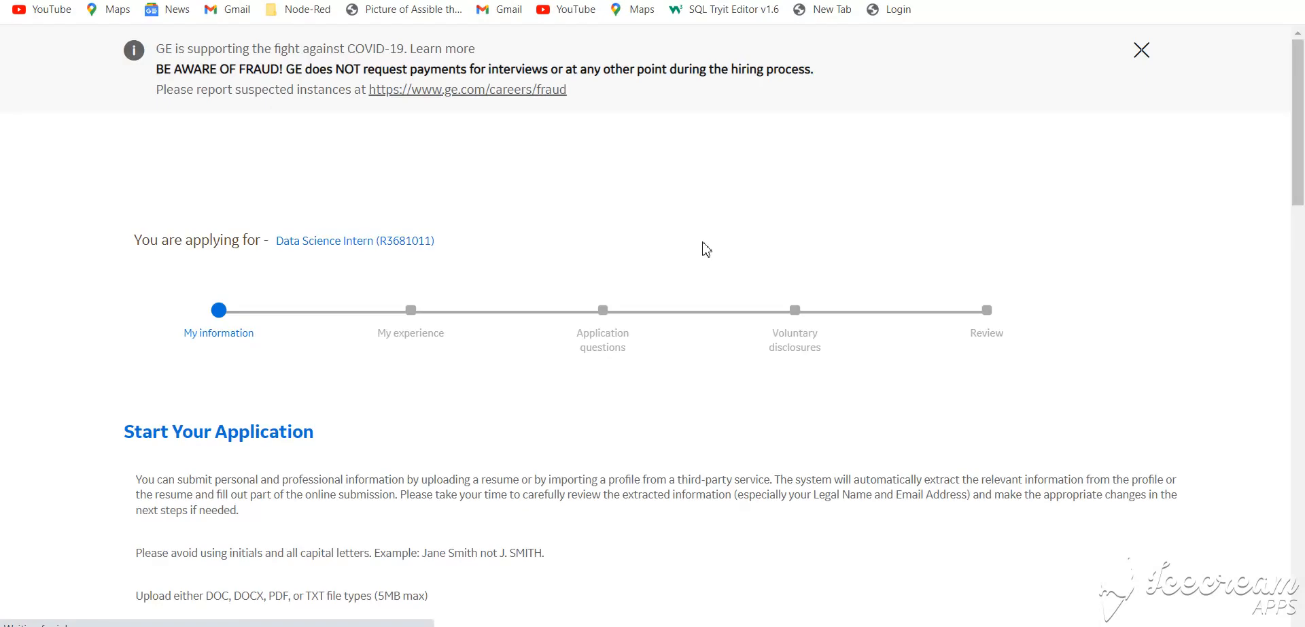
scroll("down", 3)
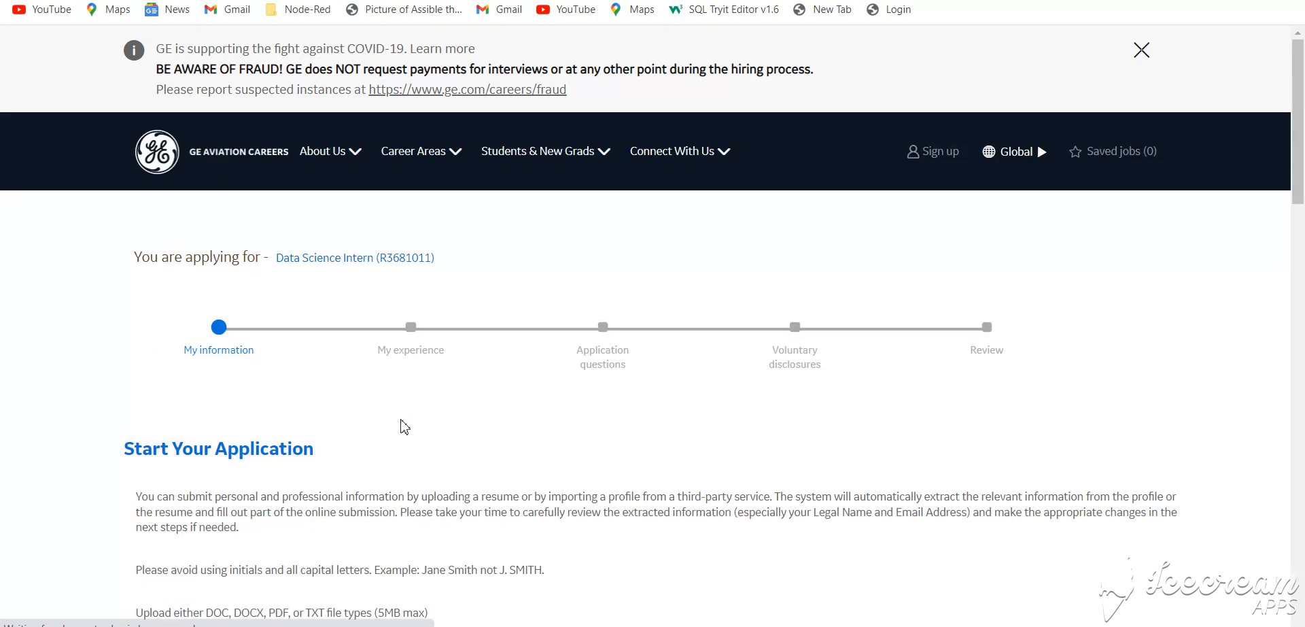
scroll("down", 3)
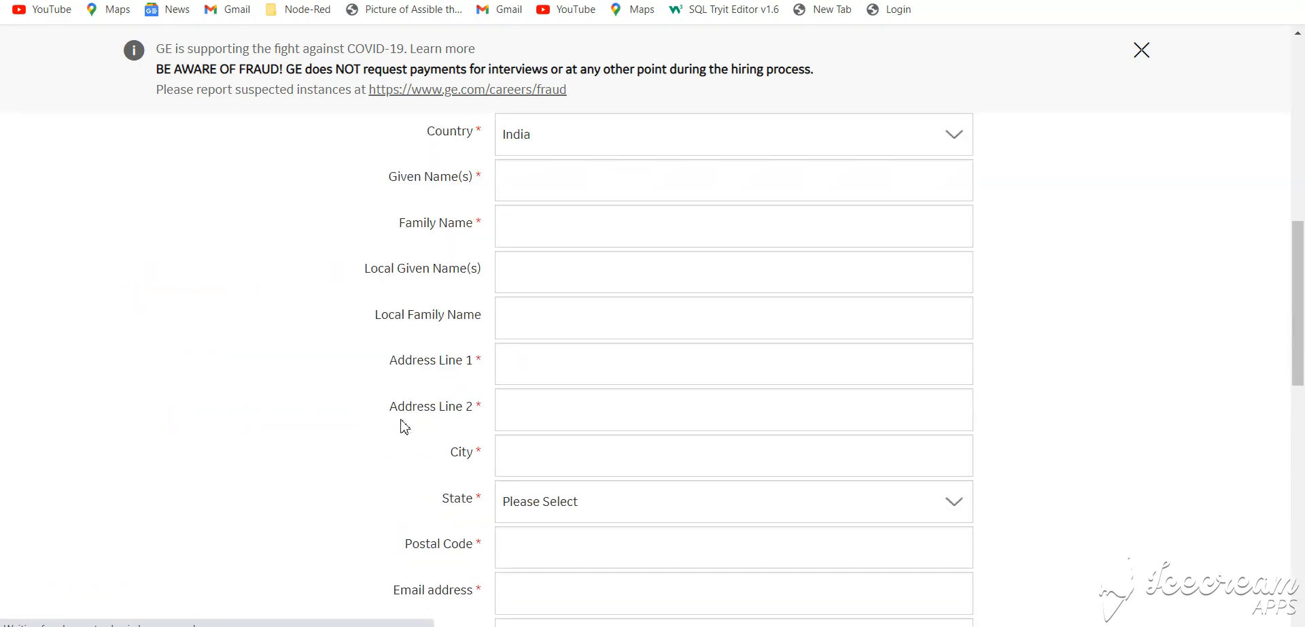
scroll("down", 3)
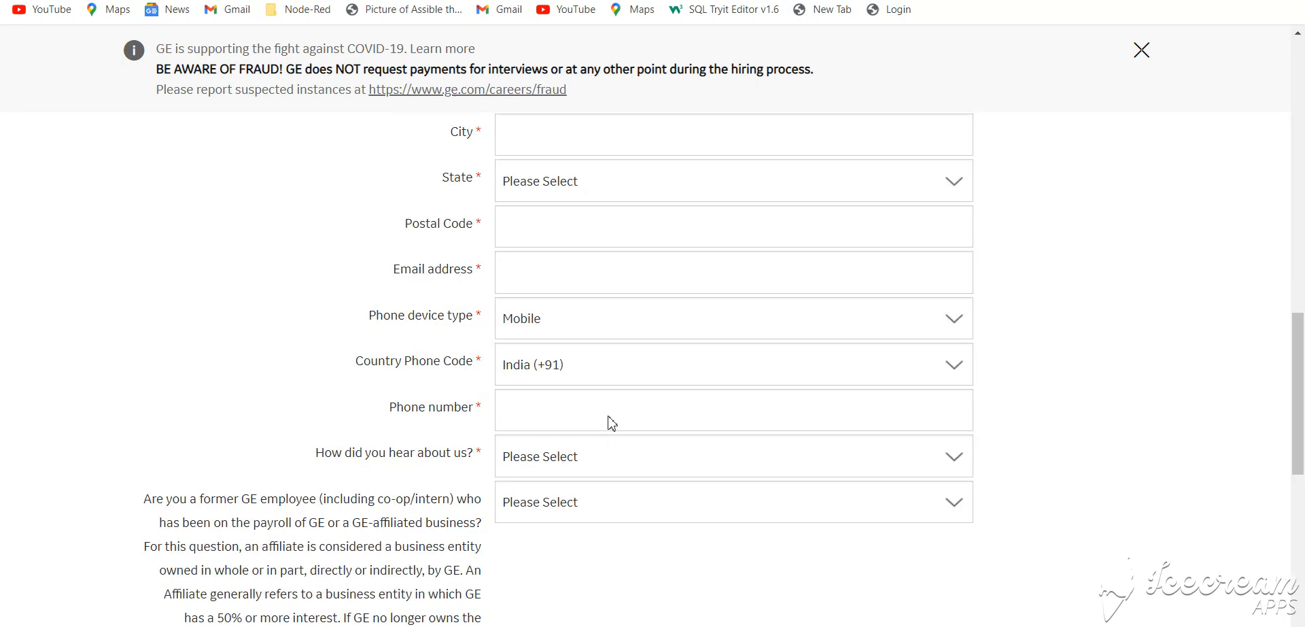
scroll("up", 3)
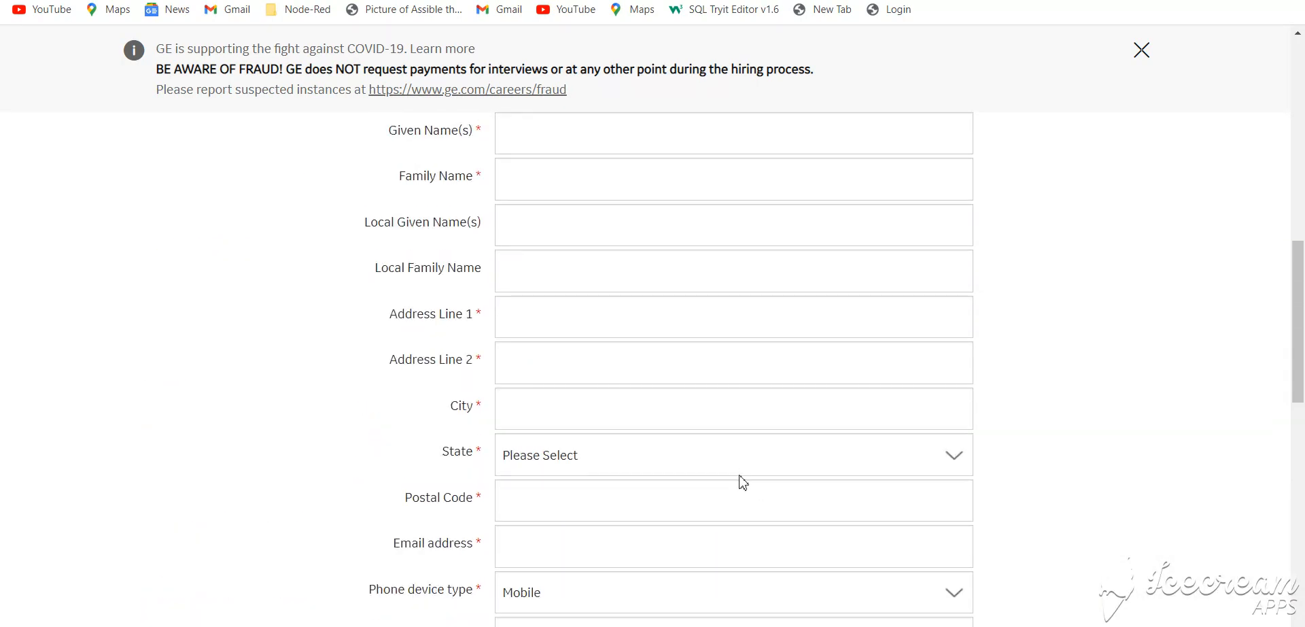
scroll("down", 3)
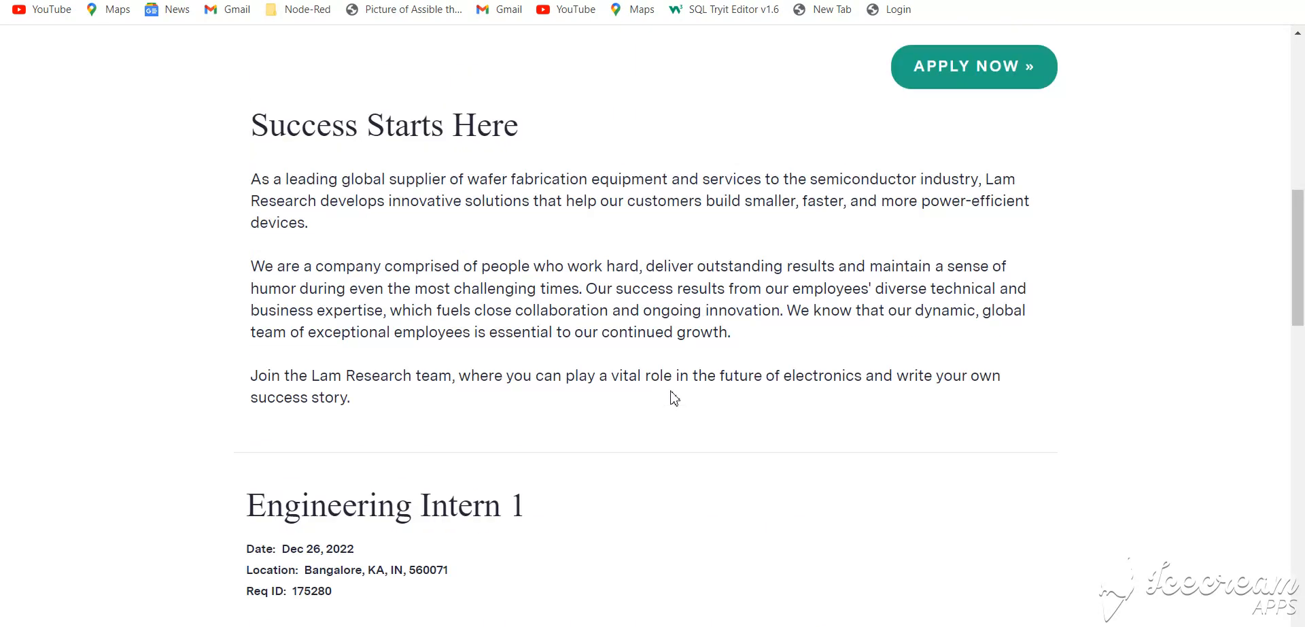
Scroll the Engineering Intern 1 posting through its responsibilities and mandatory skills
scroll("up", 3)
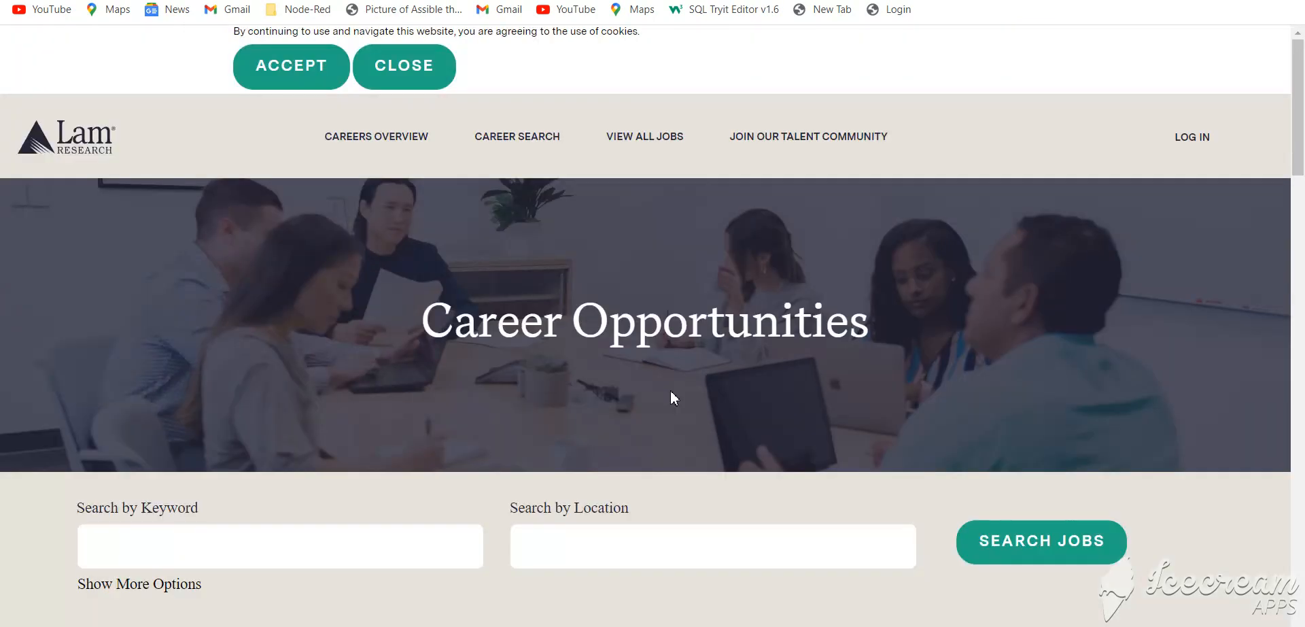
mouse_move(335, 336)
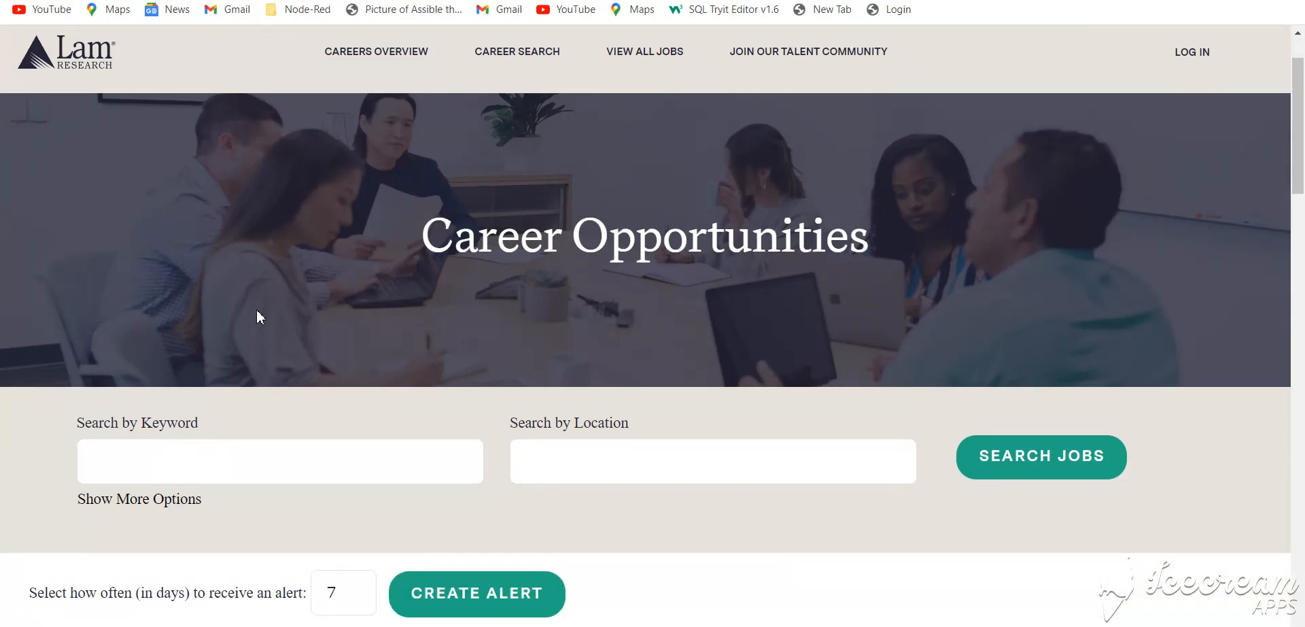
scroll("down", 3)
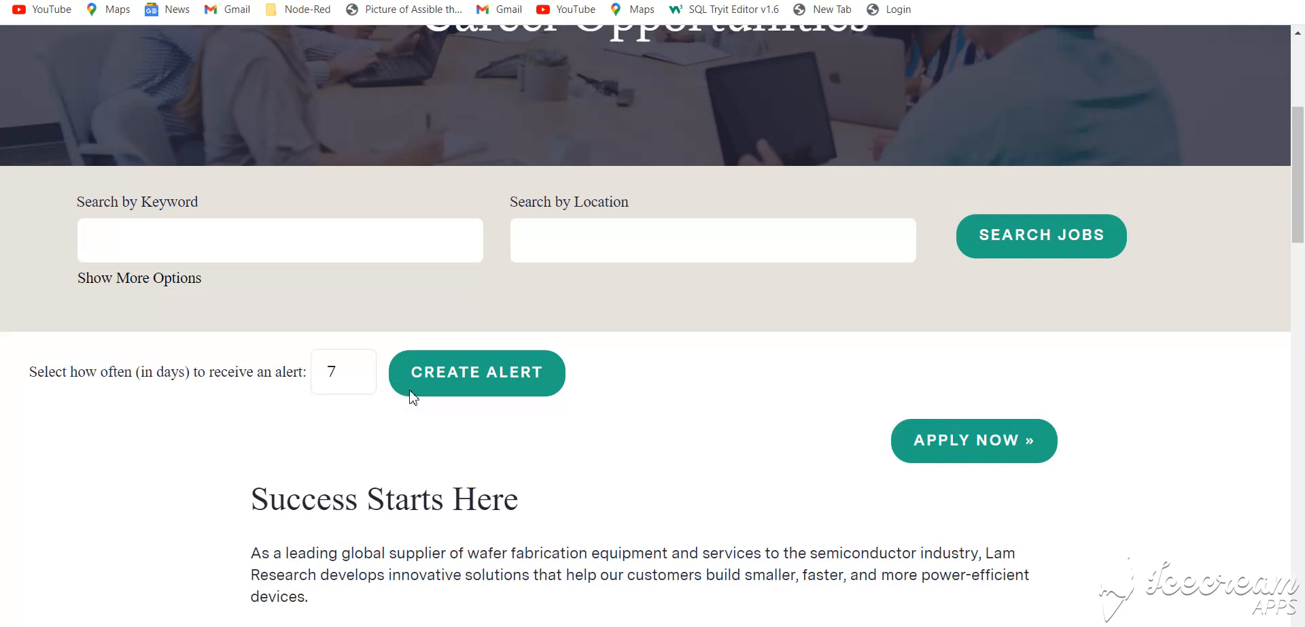
scroll("down", 3)
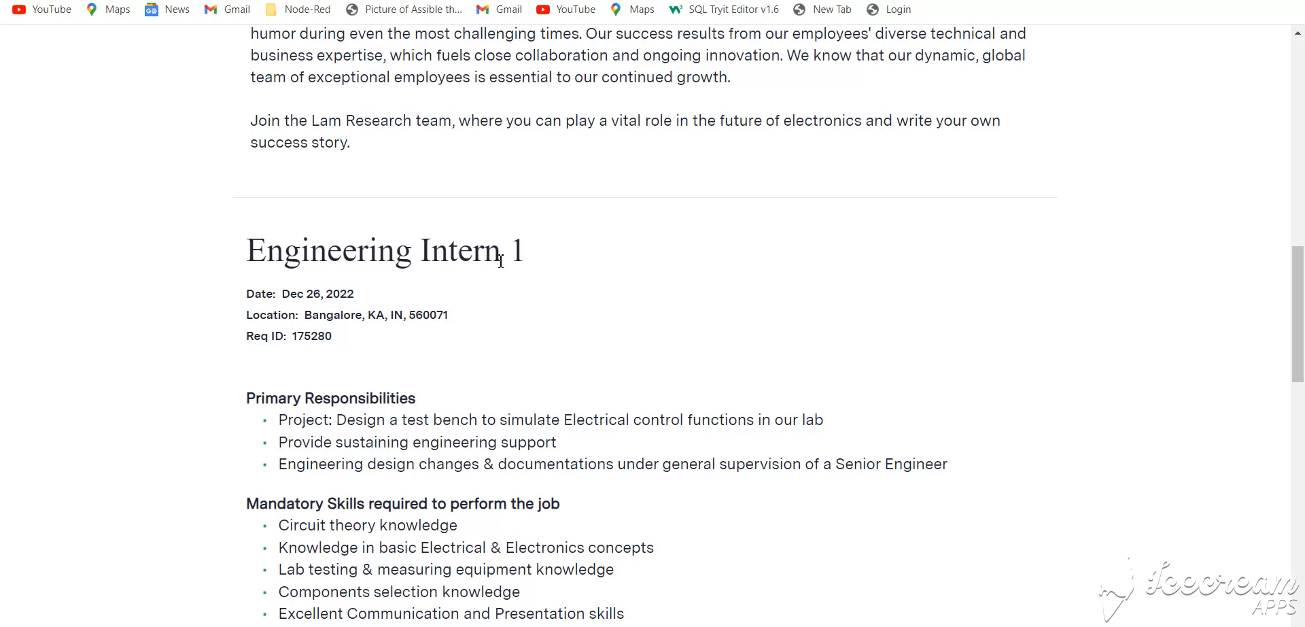
mouse_move(419, 287)
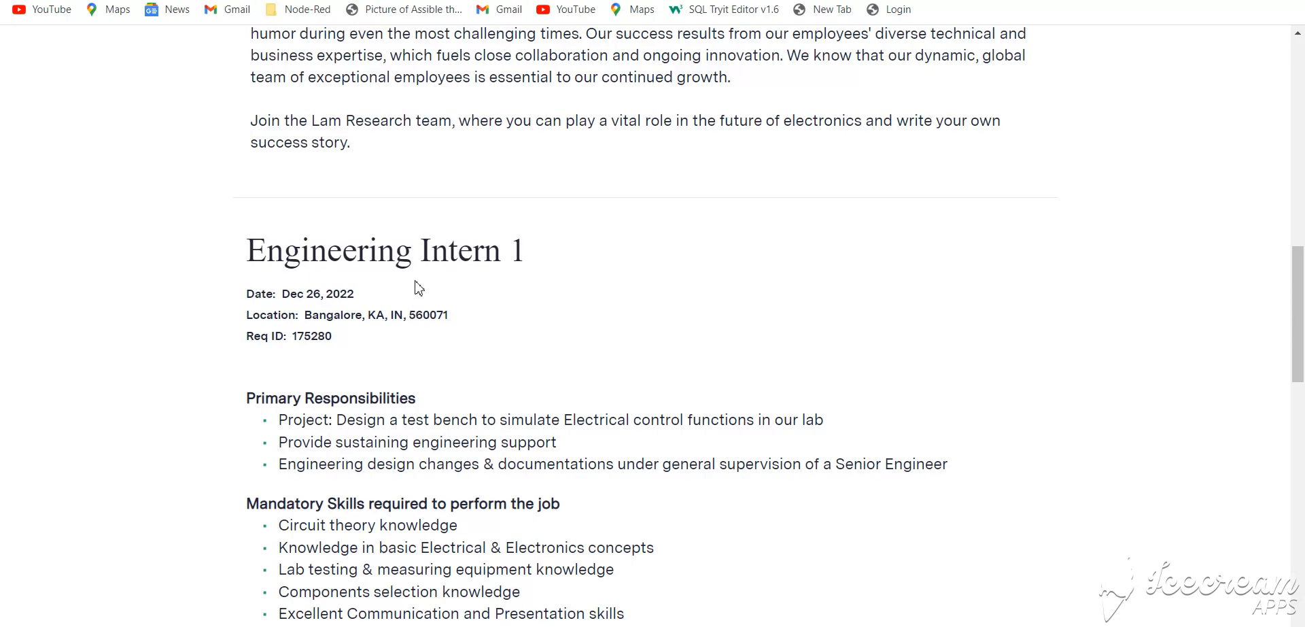
scroll("down", 3)
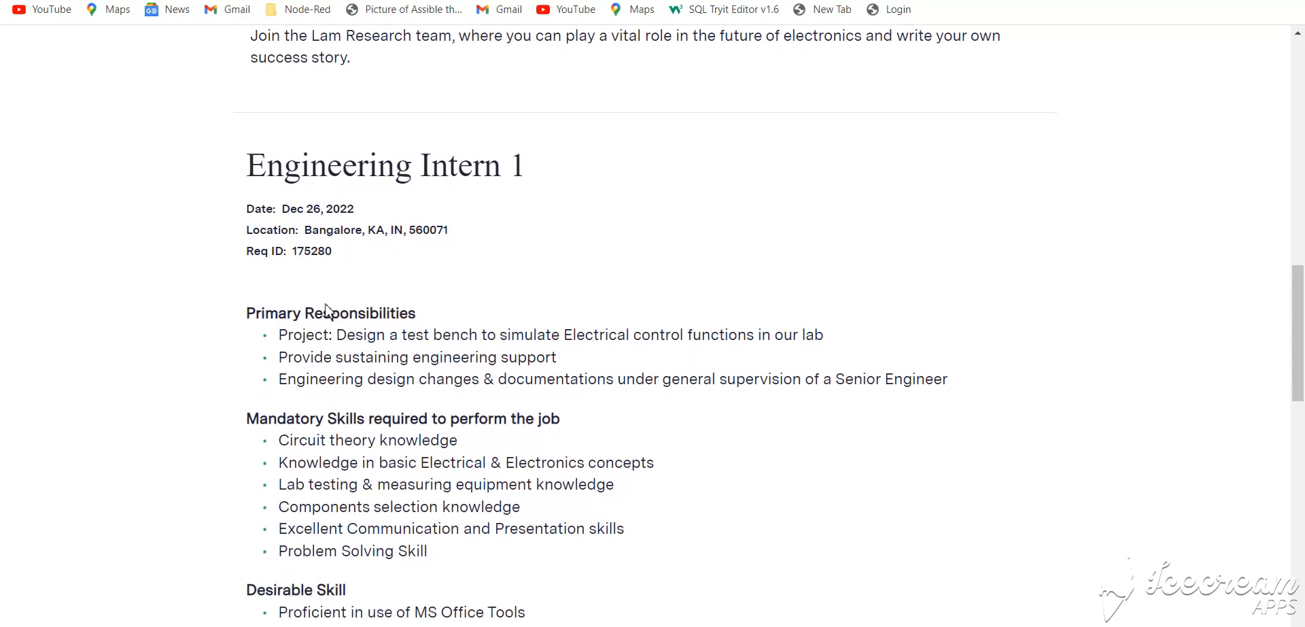
scroll("down", 3)
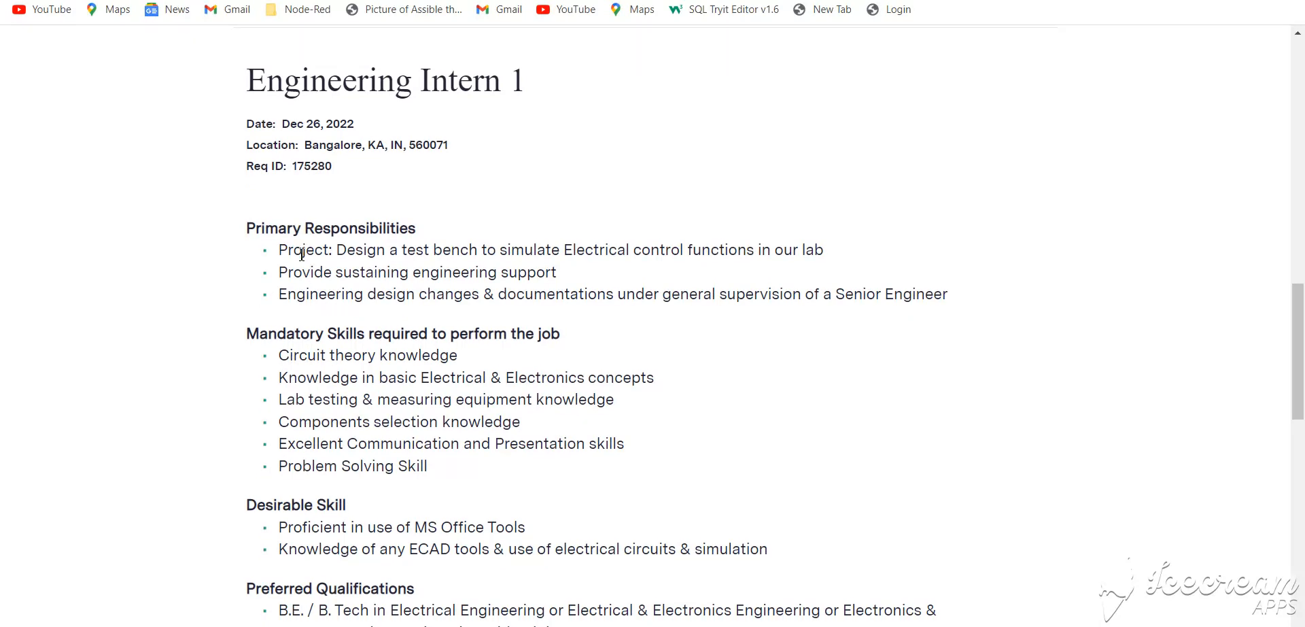
mouse_move(348, 245)
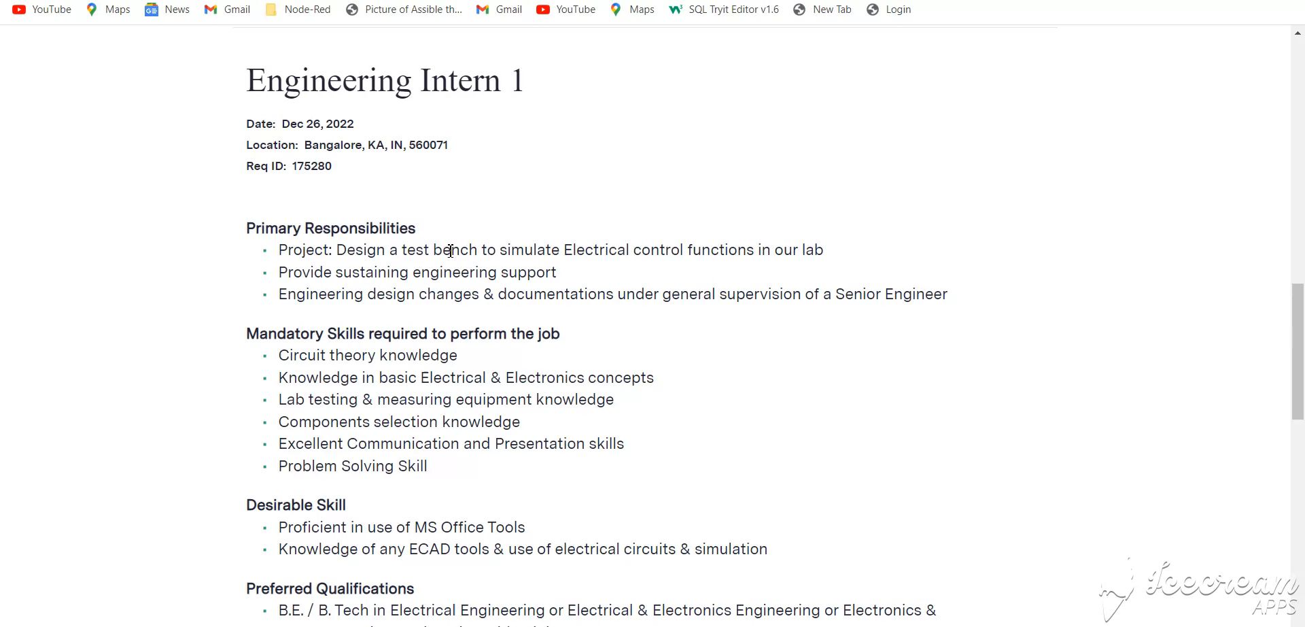
Continue down through preferred qualifications, the commitment statement and workplace description
scroll("down", 3)
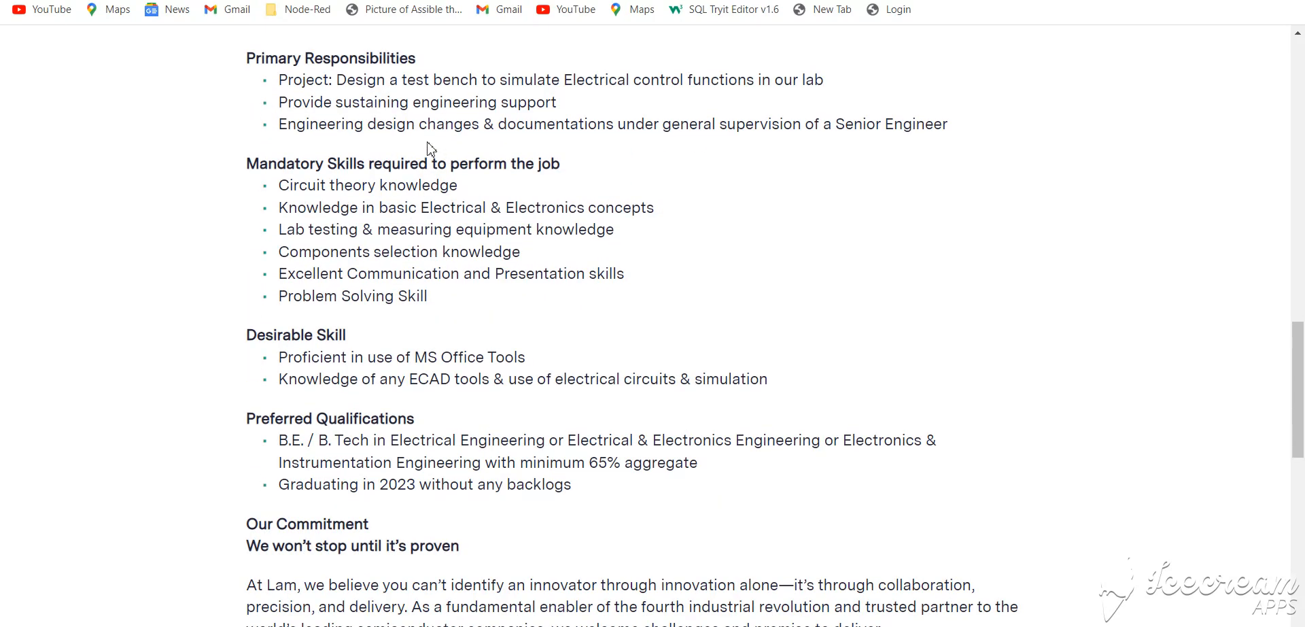
scroll("down", 3)
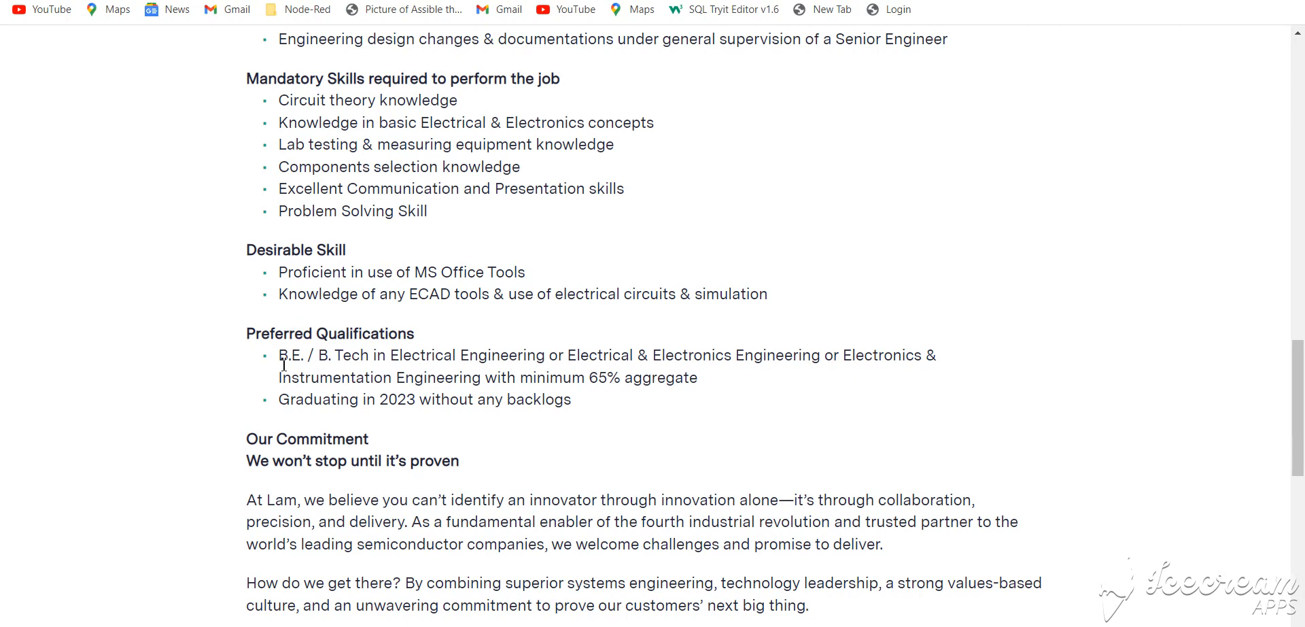
mouse_move(386, 378)
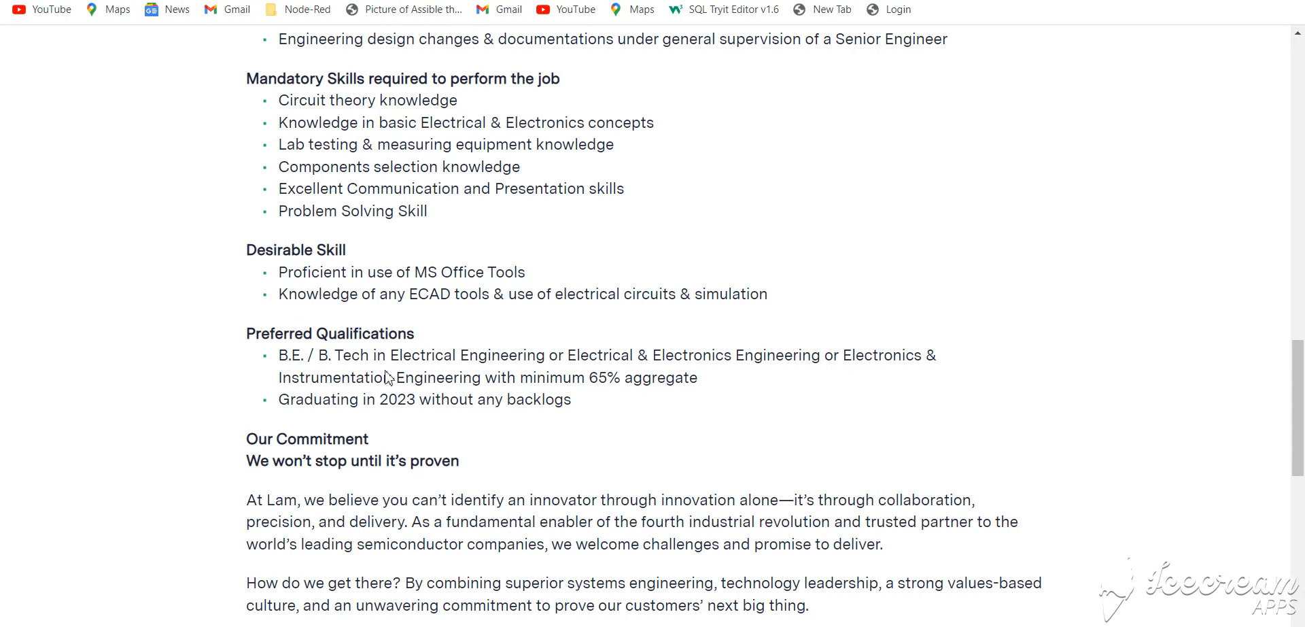
mouse_move(503, 356)
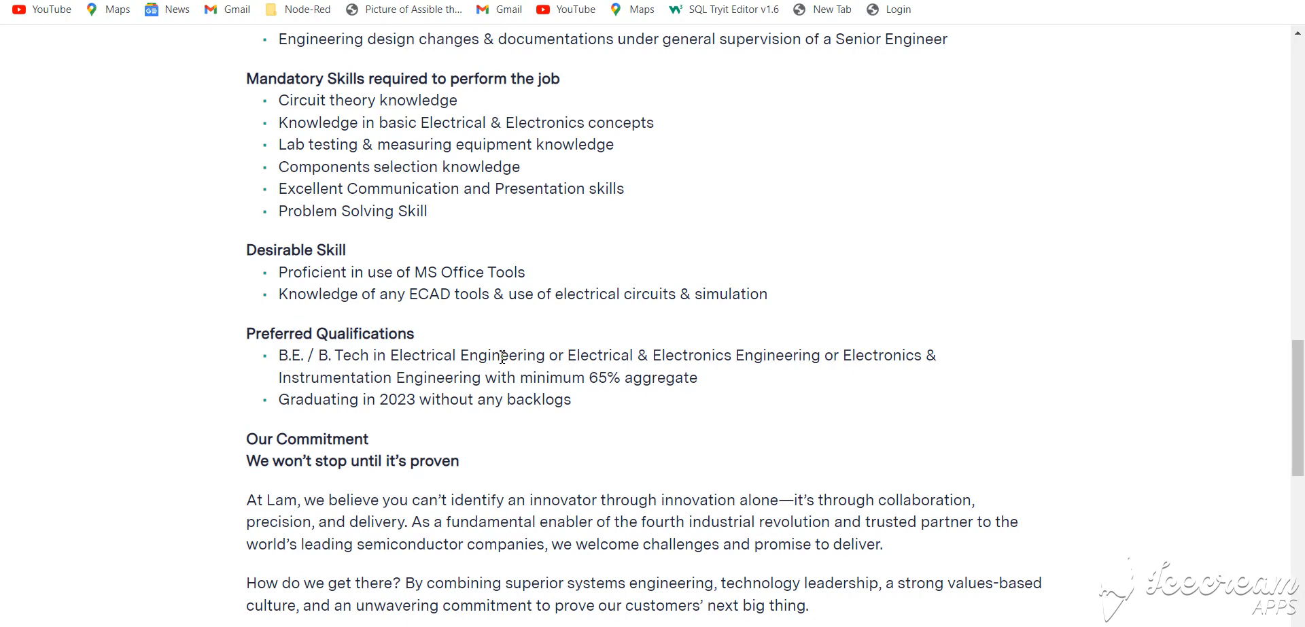
mouse_move(390, 397)
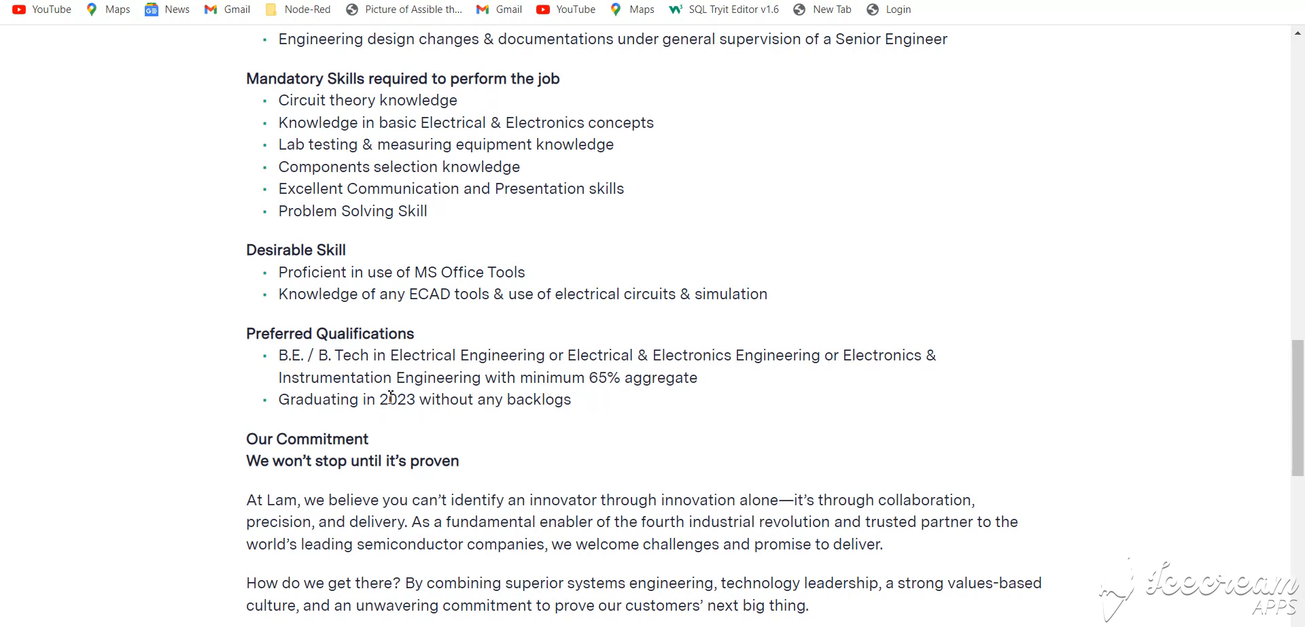
mouse_move(666, 407)
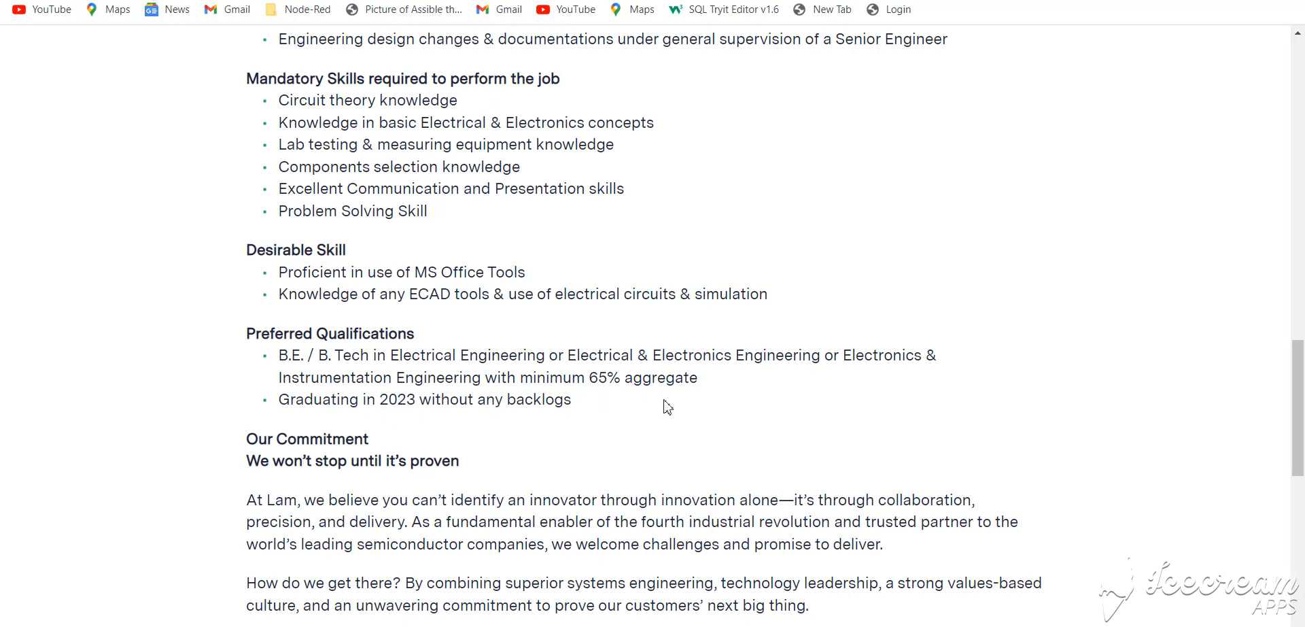
mouse_move(698, 422)
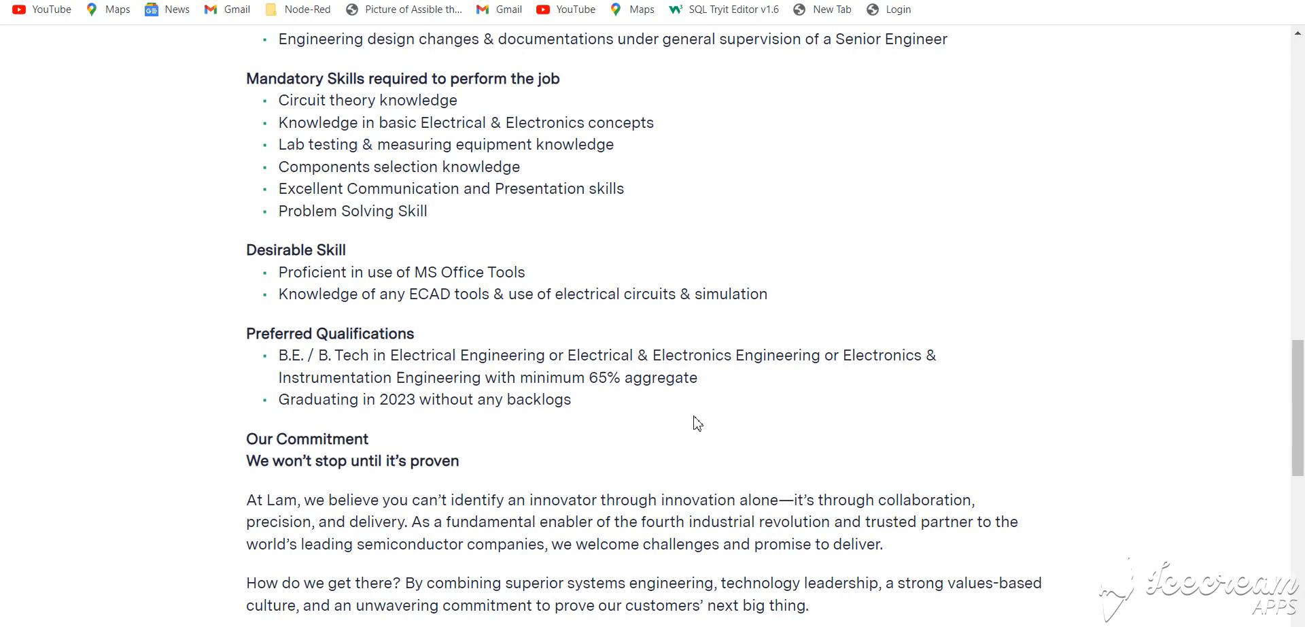
scroll("down", 3)
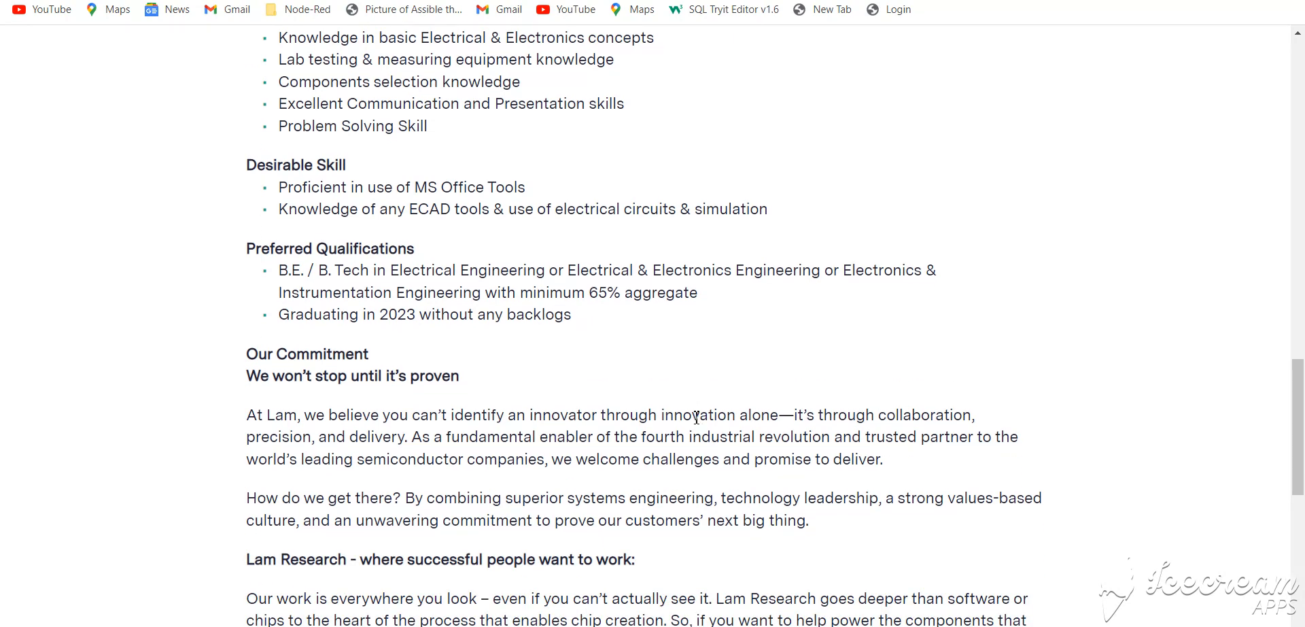
scroll("down", 3)
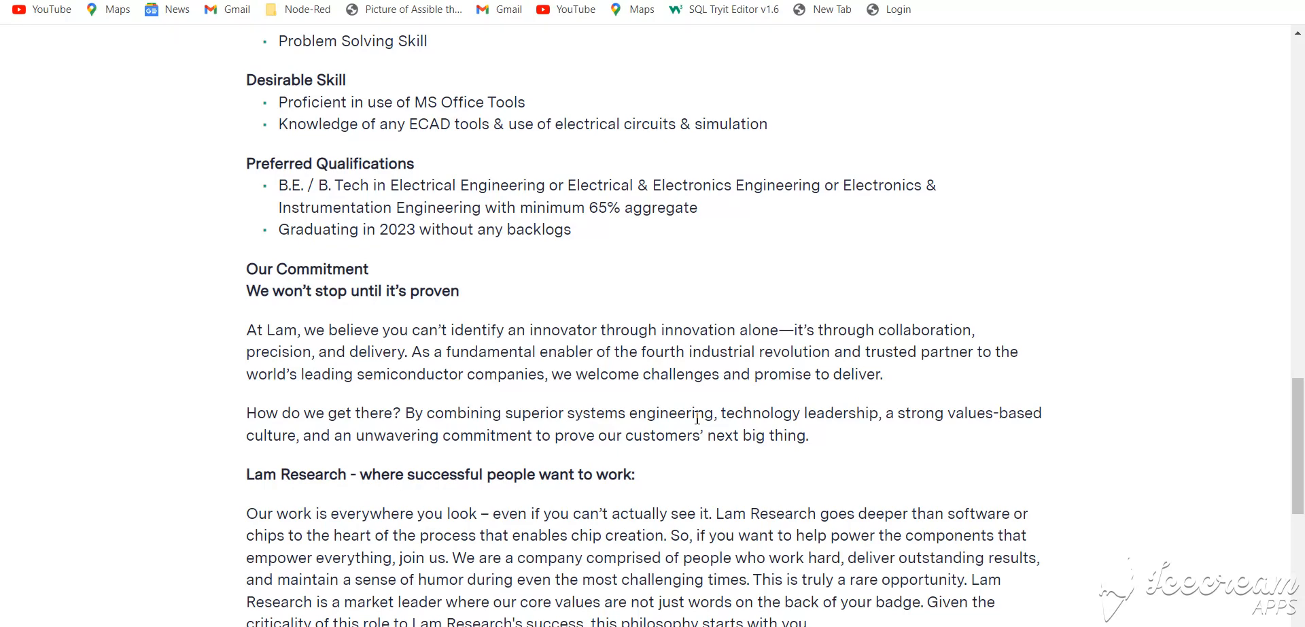
scroll("down", 3)
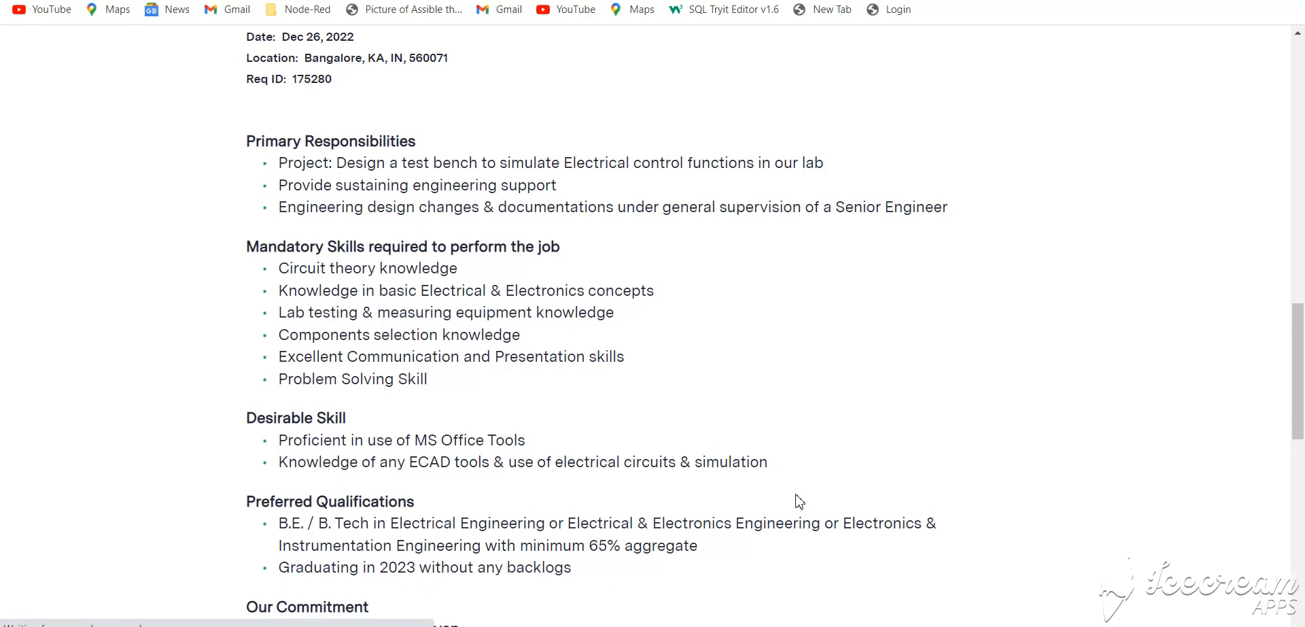
mouse_move(672, 389)
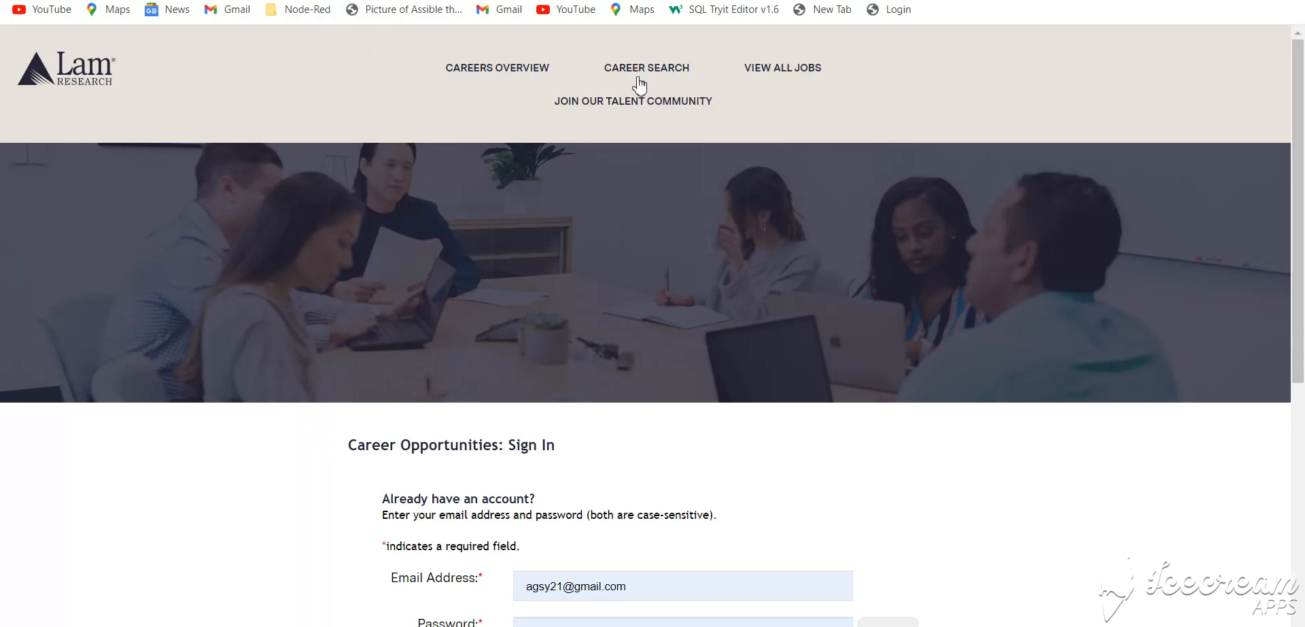
mouse_move(613, 389)
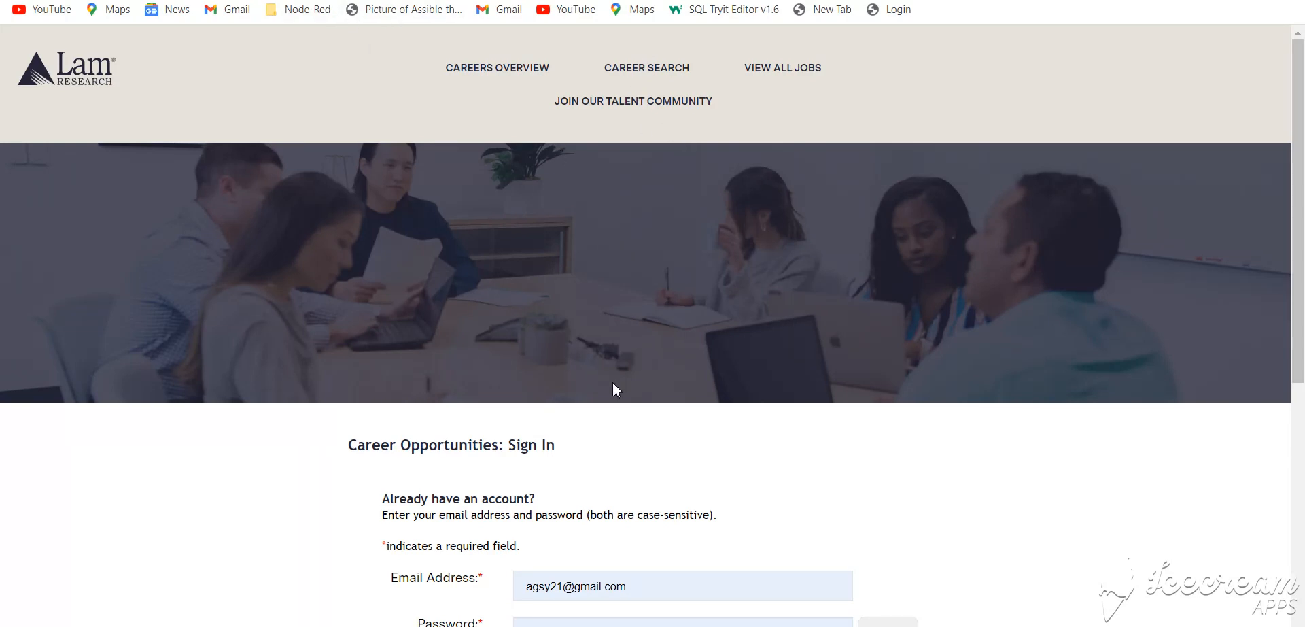